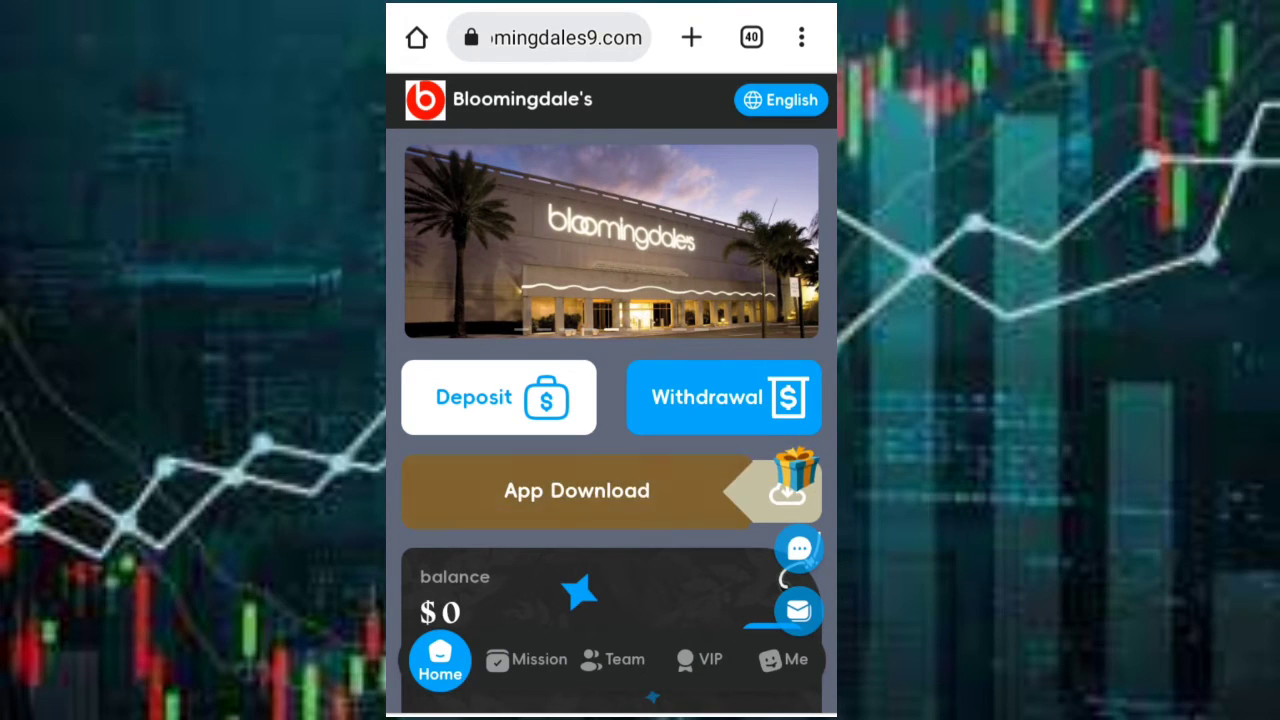
- Scroll past the $0 VIP1 home page and open the VIP levels section
scroll("down", 3)
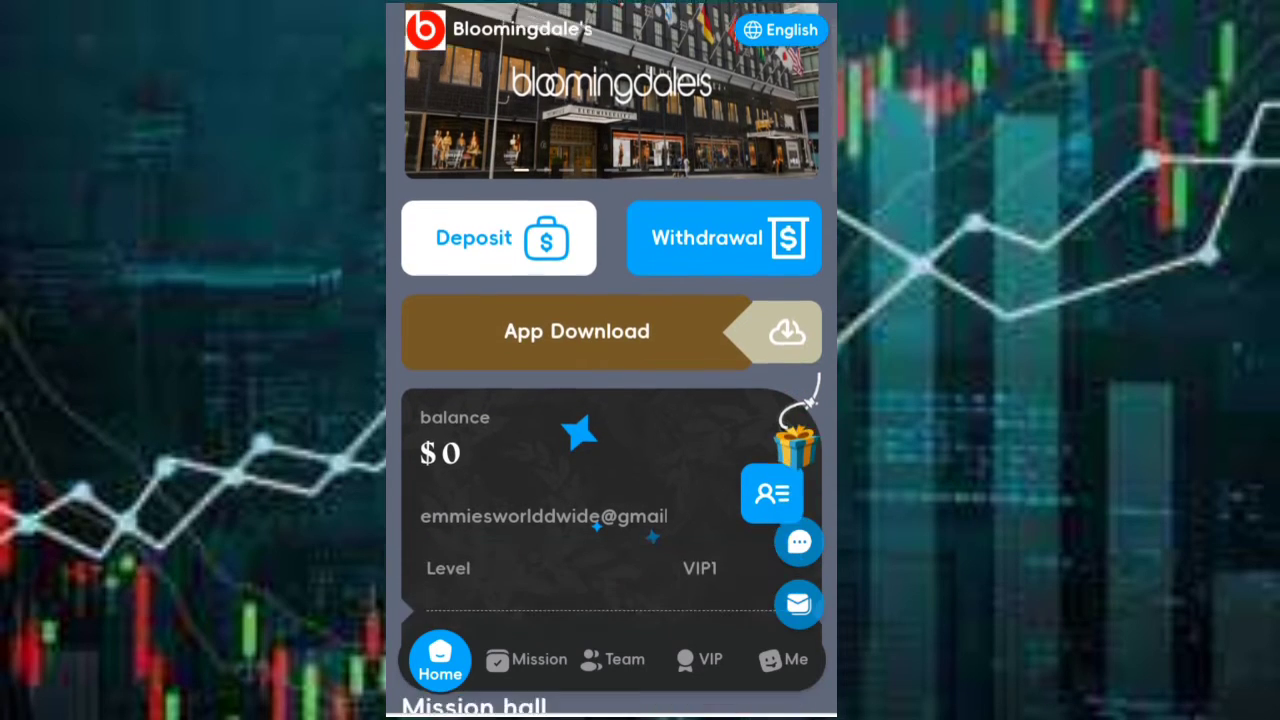
scroll("down", 3)
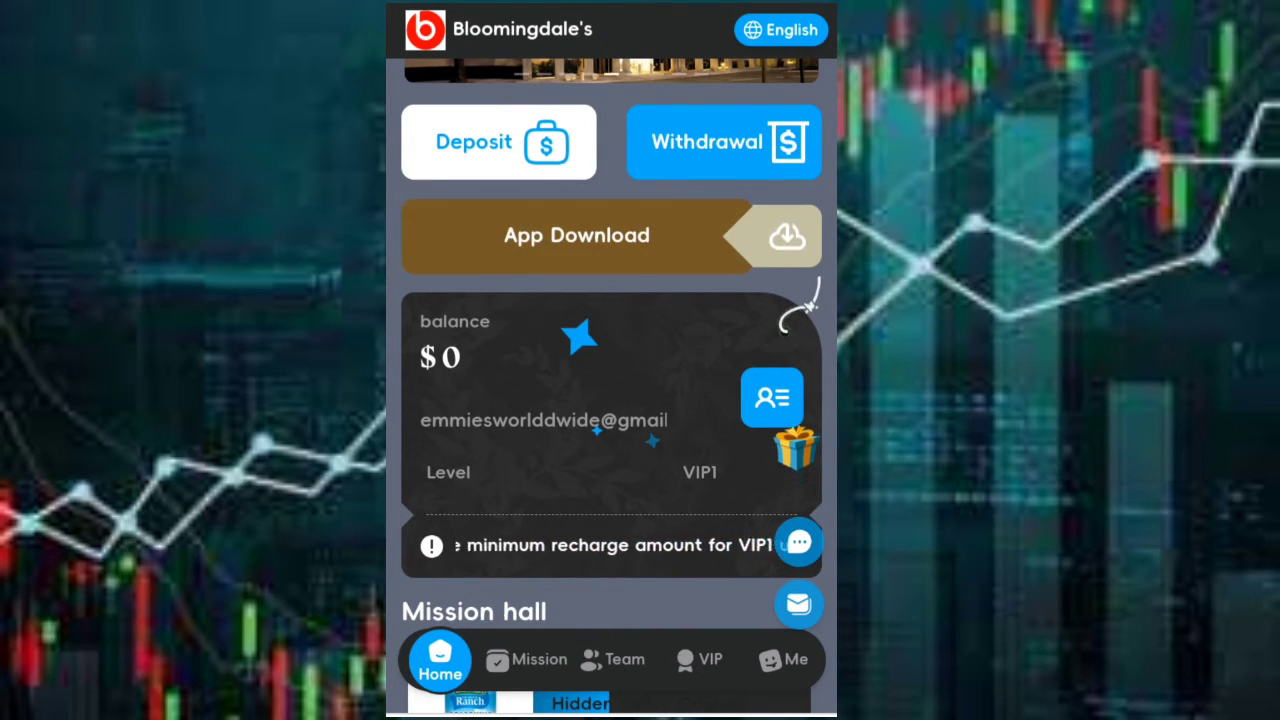
left_click(698, 660)
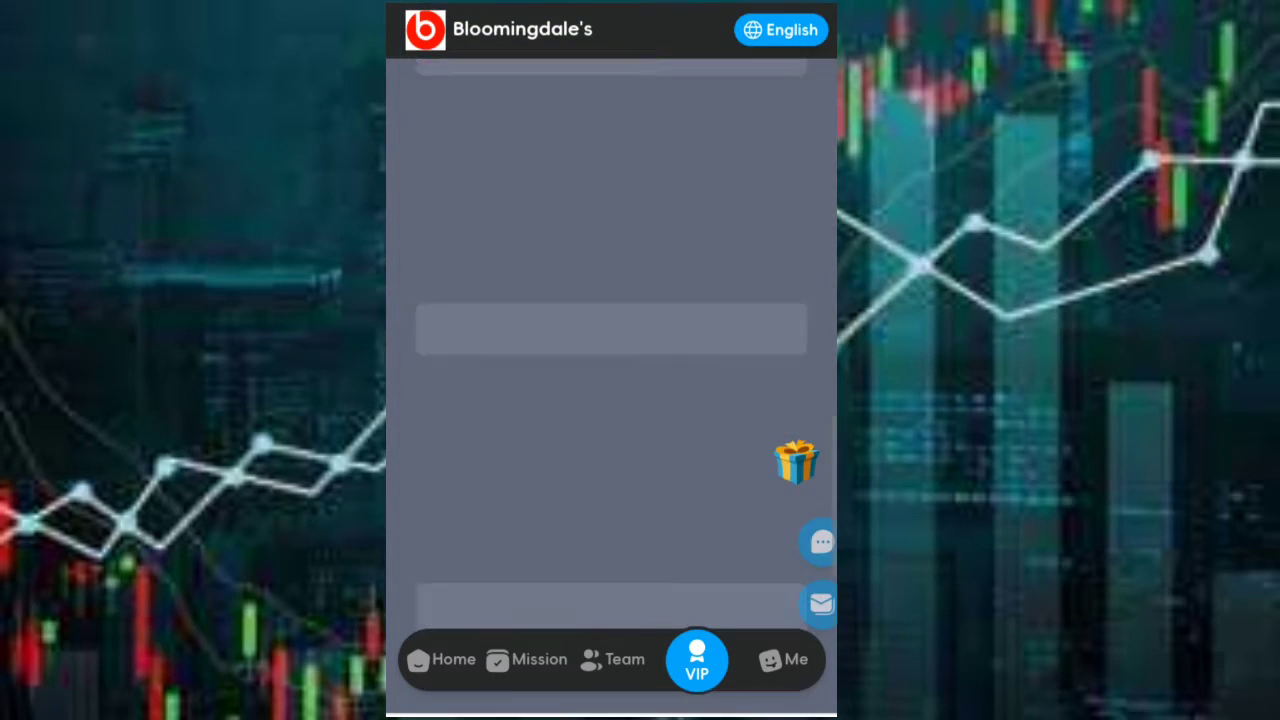
- Load the VIP page and scroll from VIP0 to VIP7, comparing daily and total profits
left_click(697, 660)
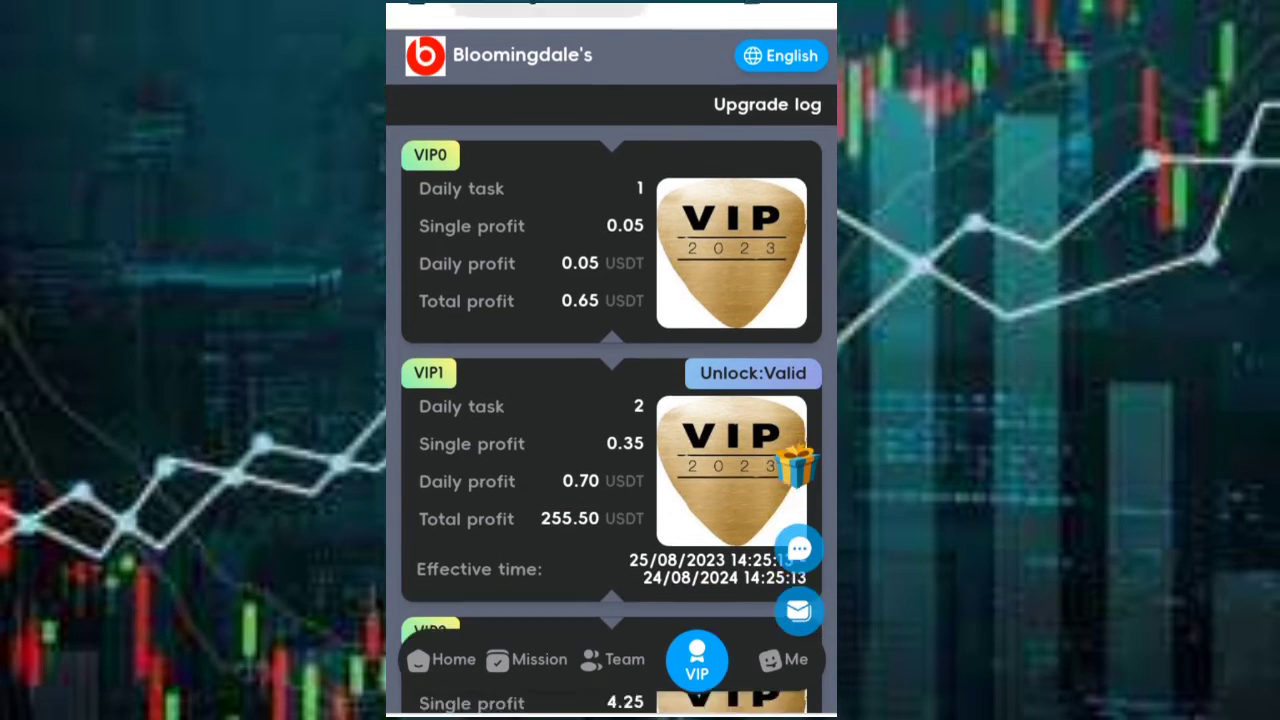
scroll("down", 3)
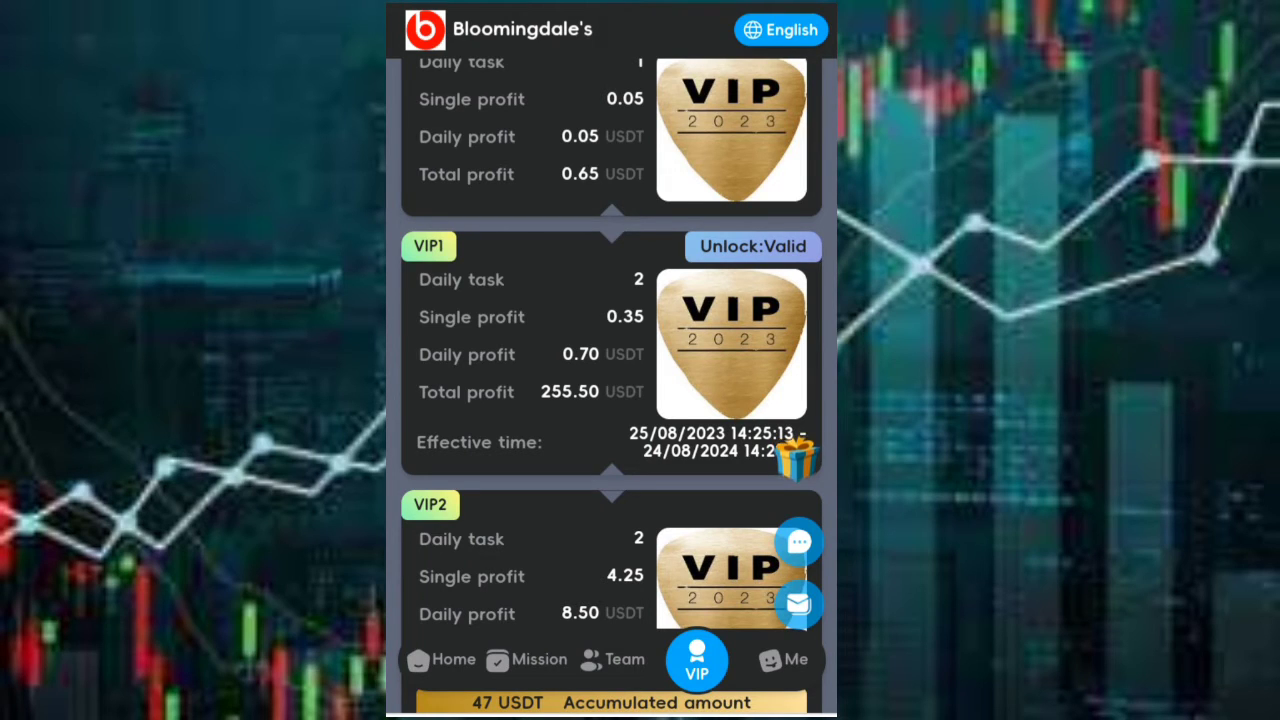
scroll("down", 3)
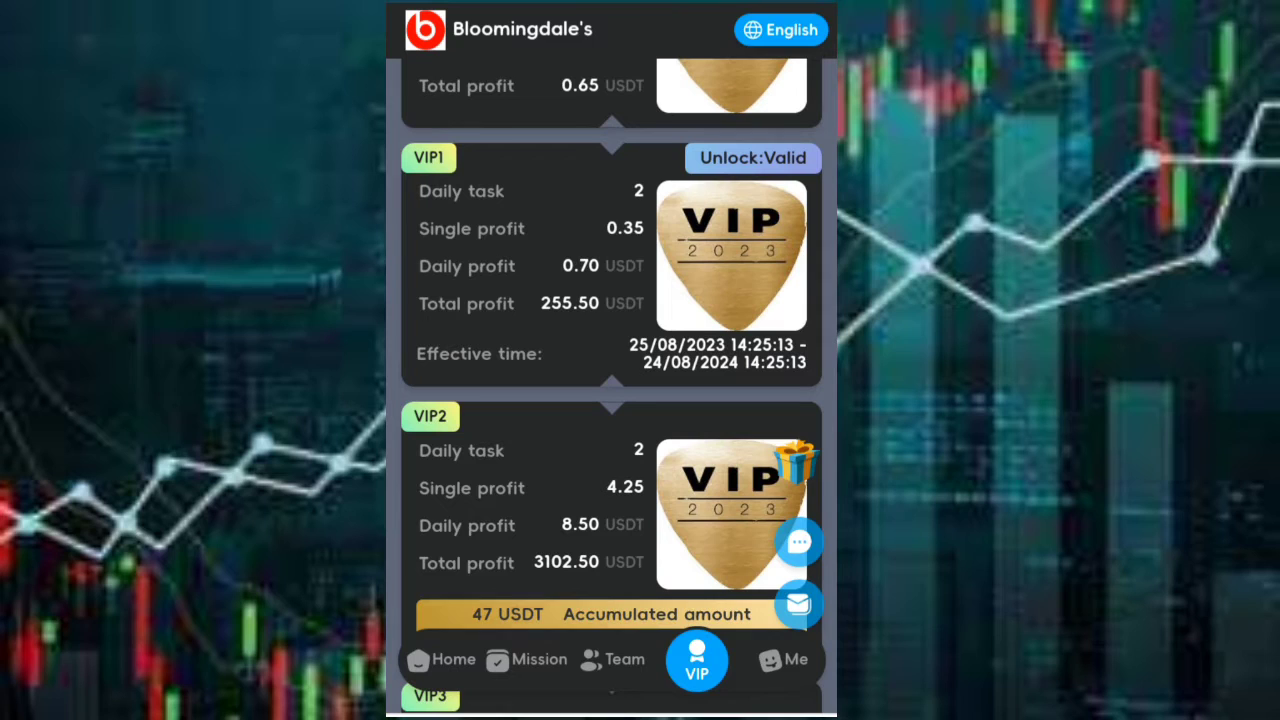
scroll("down", 3)
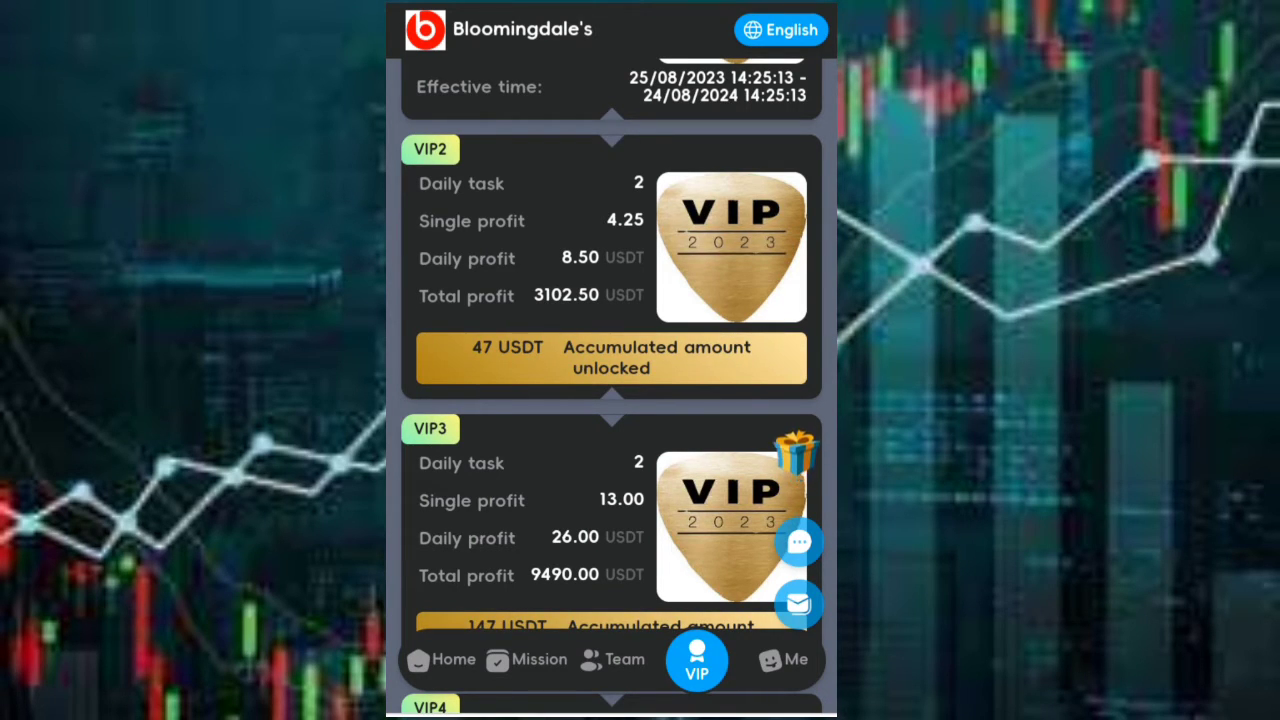
scroll("down", 3)
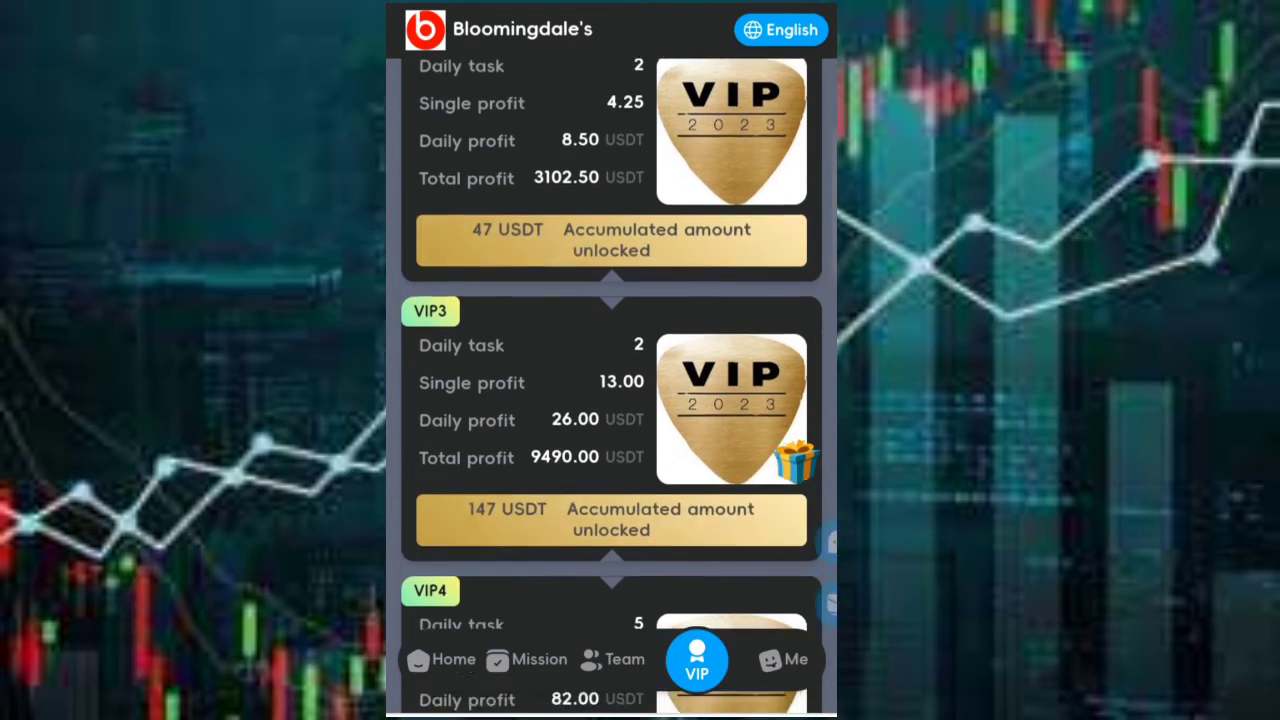
scroll("down", 3)
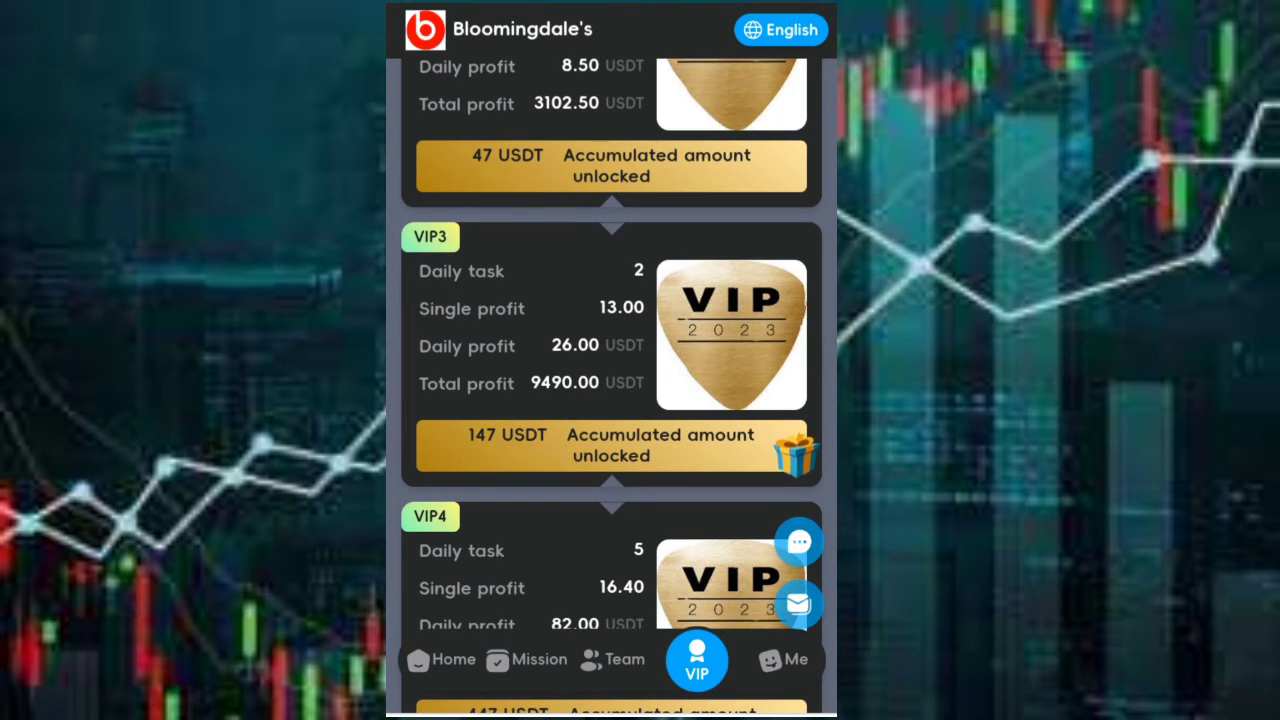
scroll("down", 3)
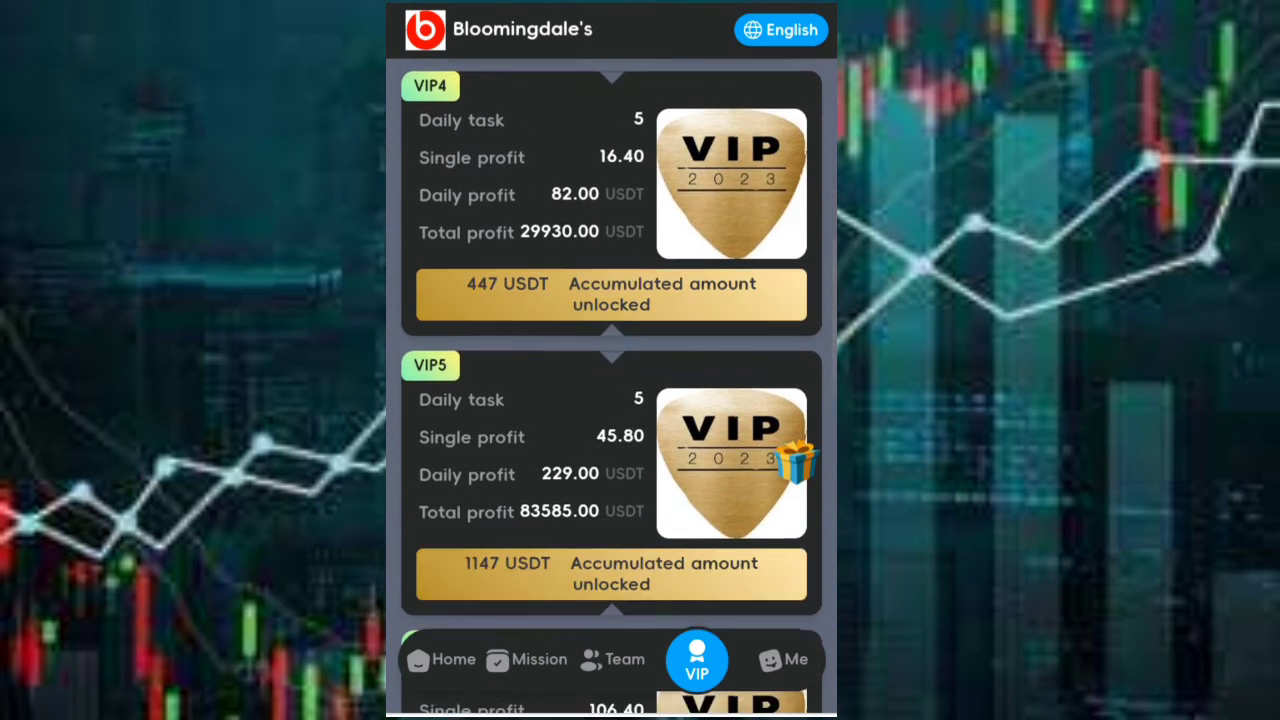
scroll("down", 3)
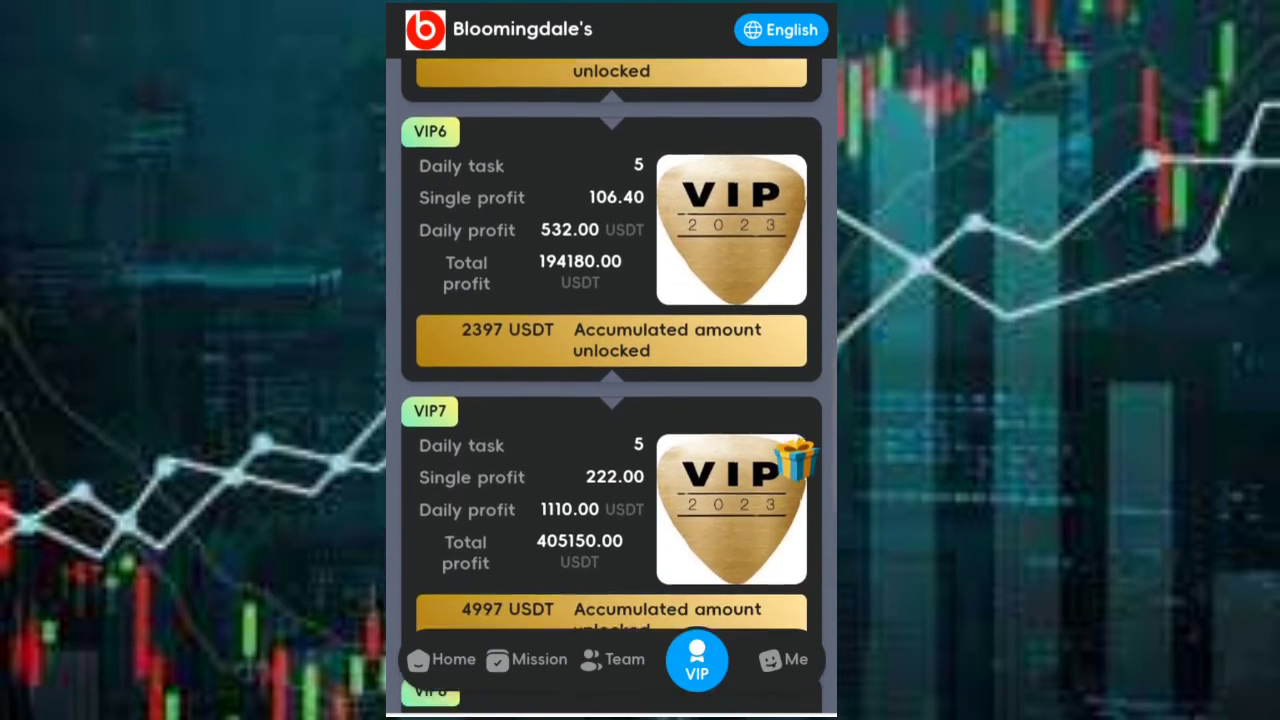
scroll("down", 3)
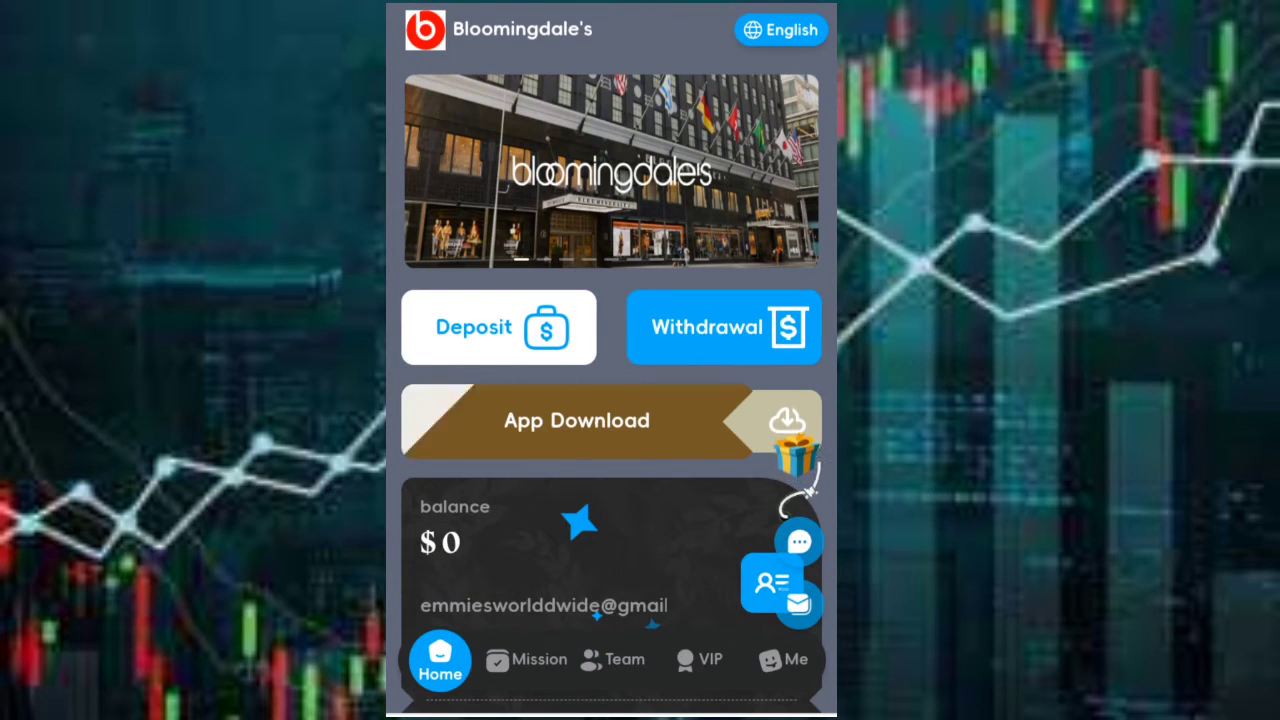
left_click(498, 327)
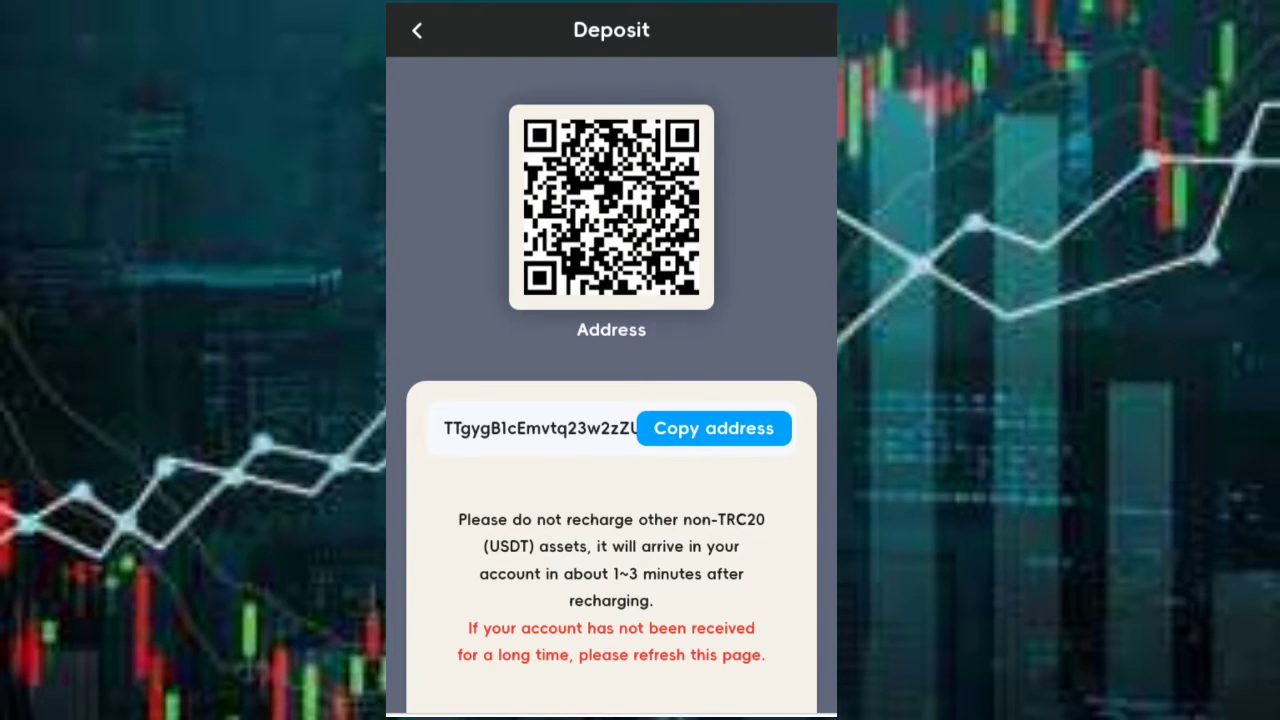
left_click(714, 428)
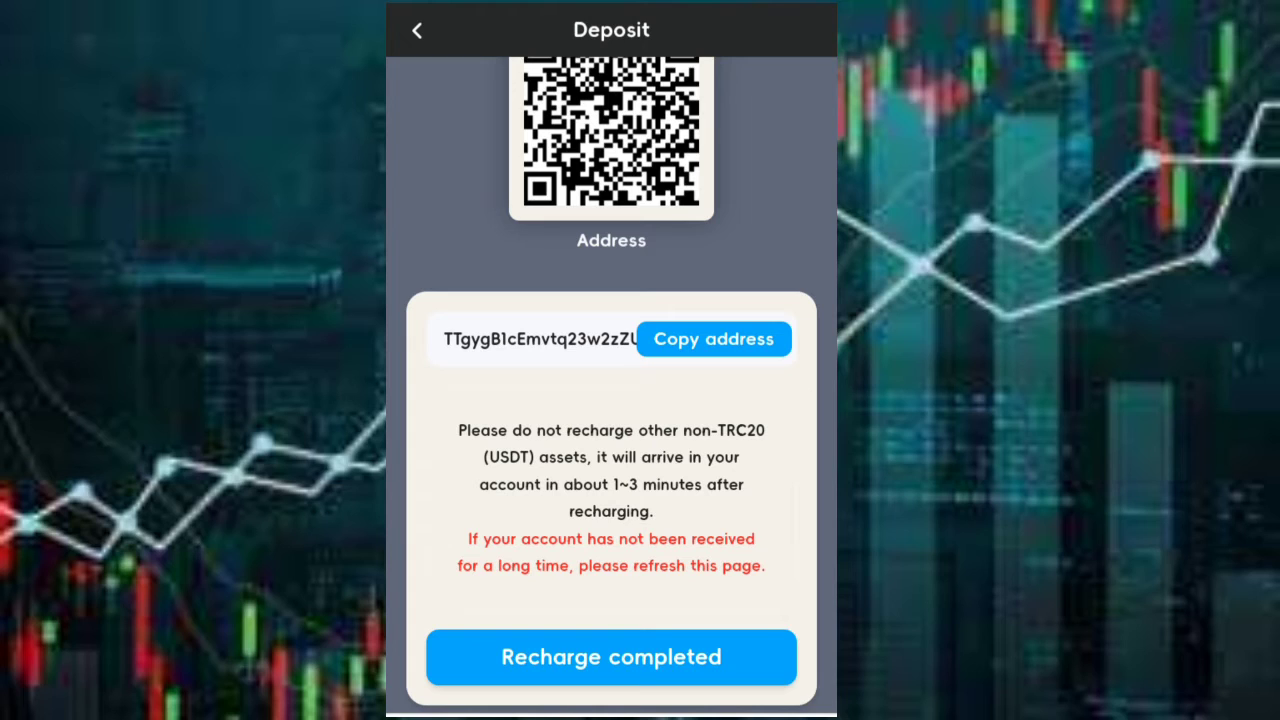
scroll("up", 3)
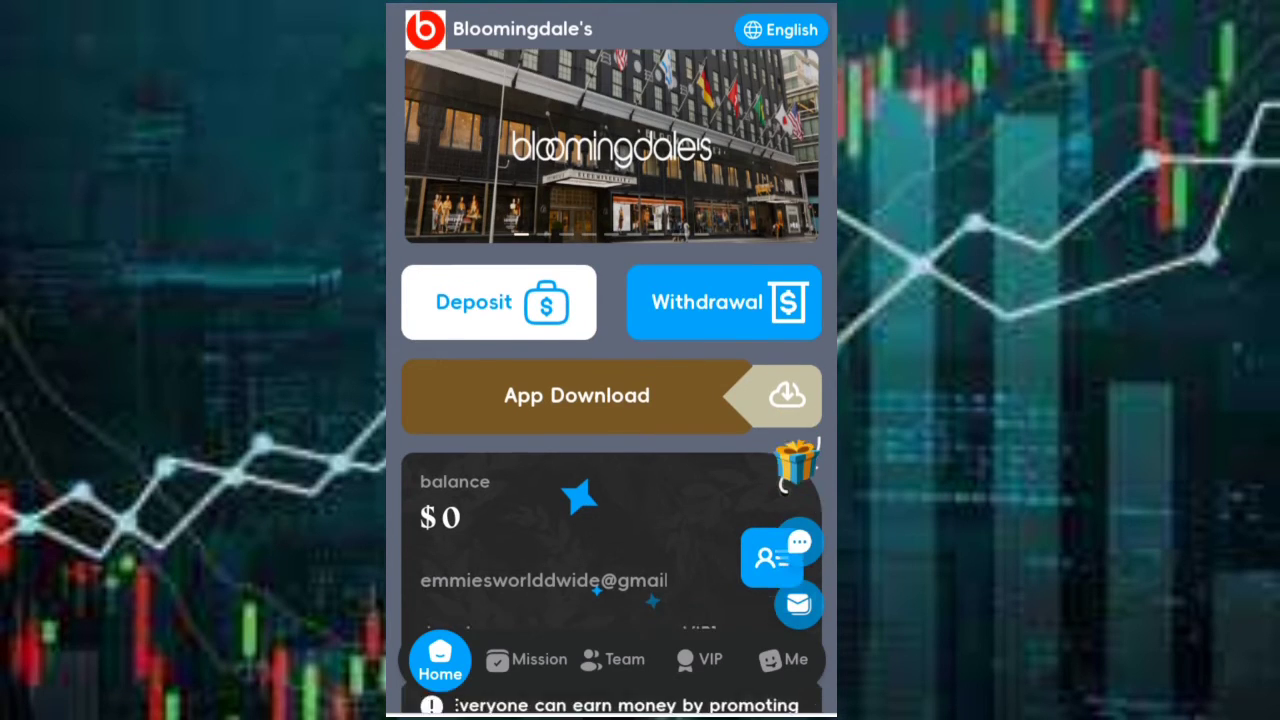
- Open the unlocked Hidden Valley Ranch tier, showing two missions priced 4.00 with 0.35 commission
scroll("down", 3)
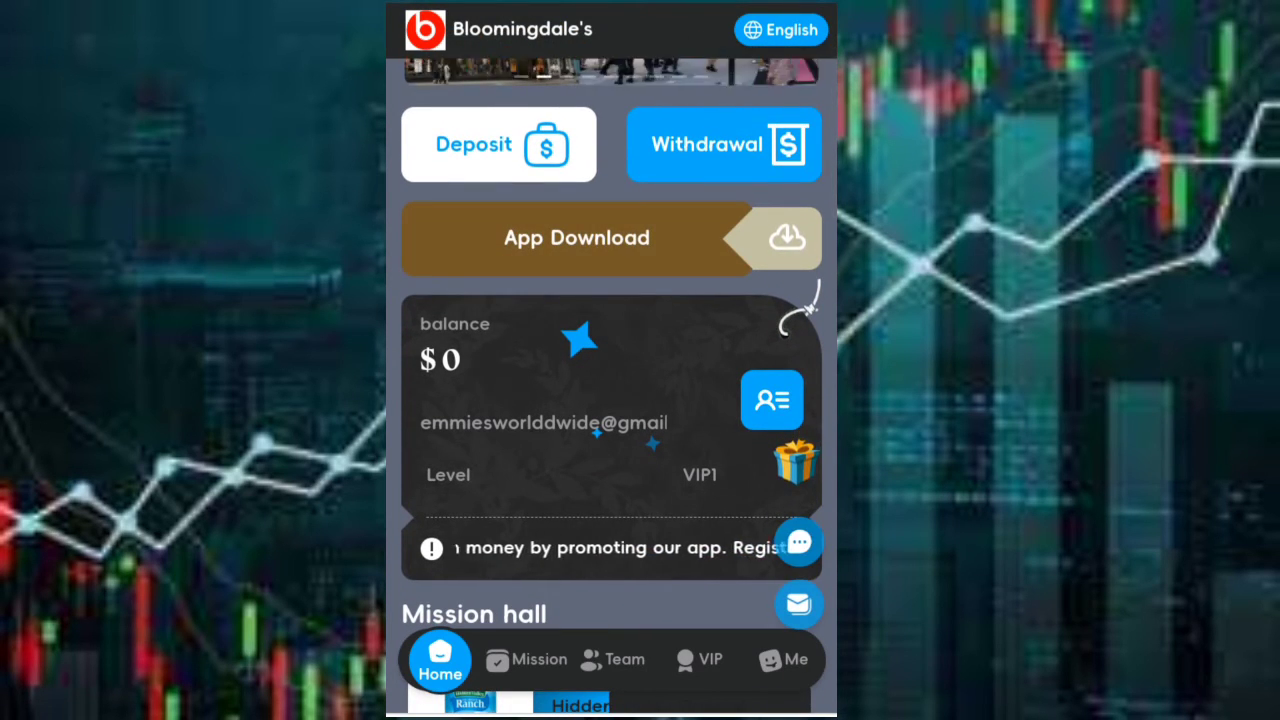
scroll("down", 3)
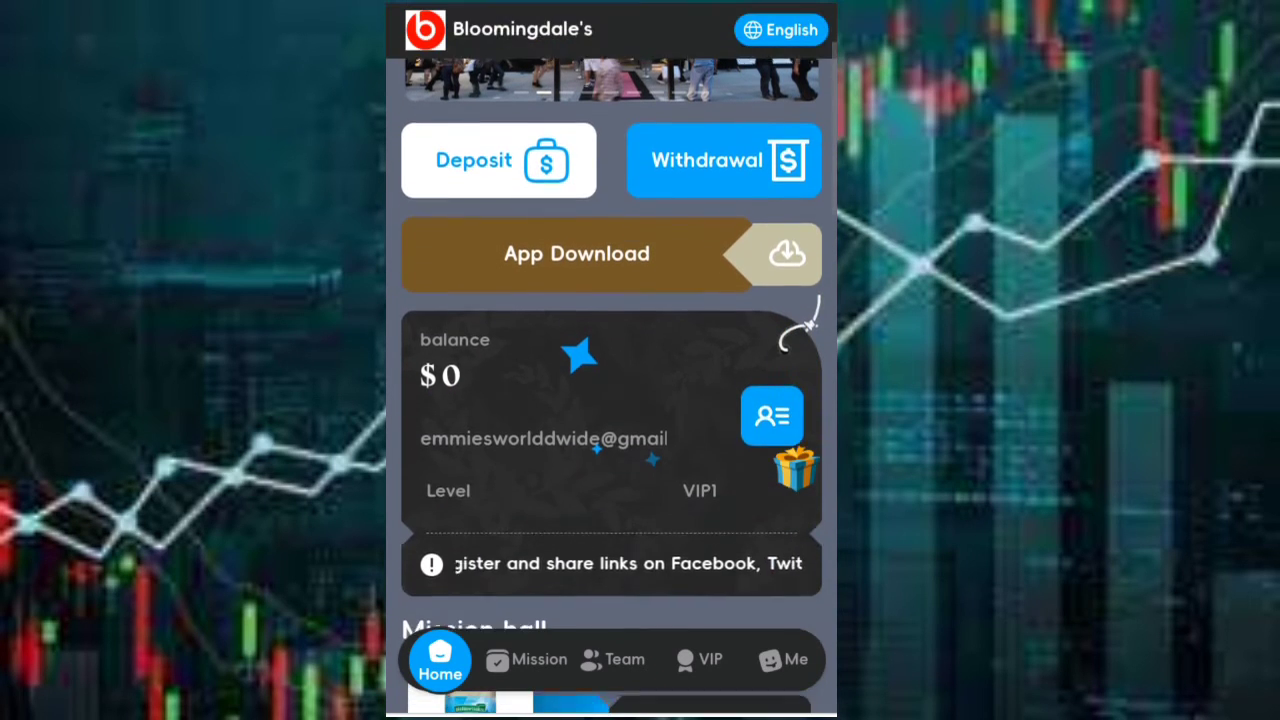
scroll("down", 3)
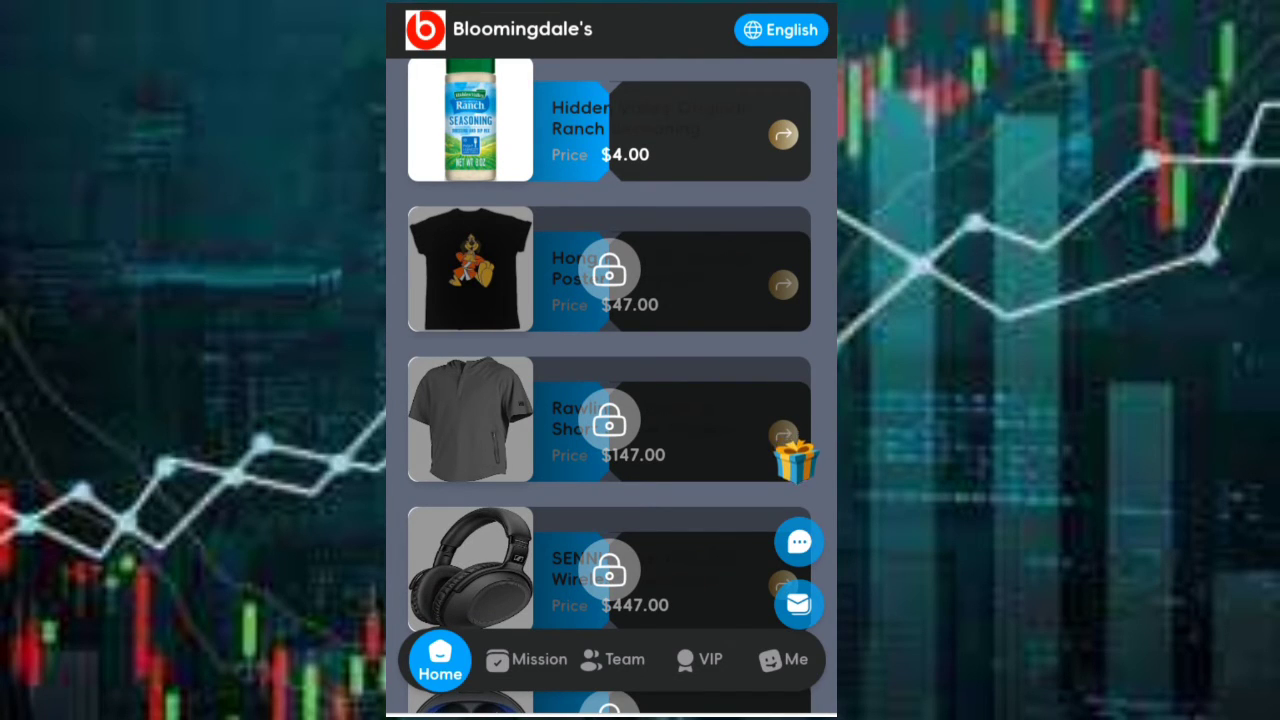
left_click(525, 659)
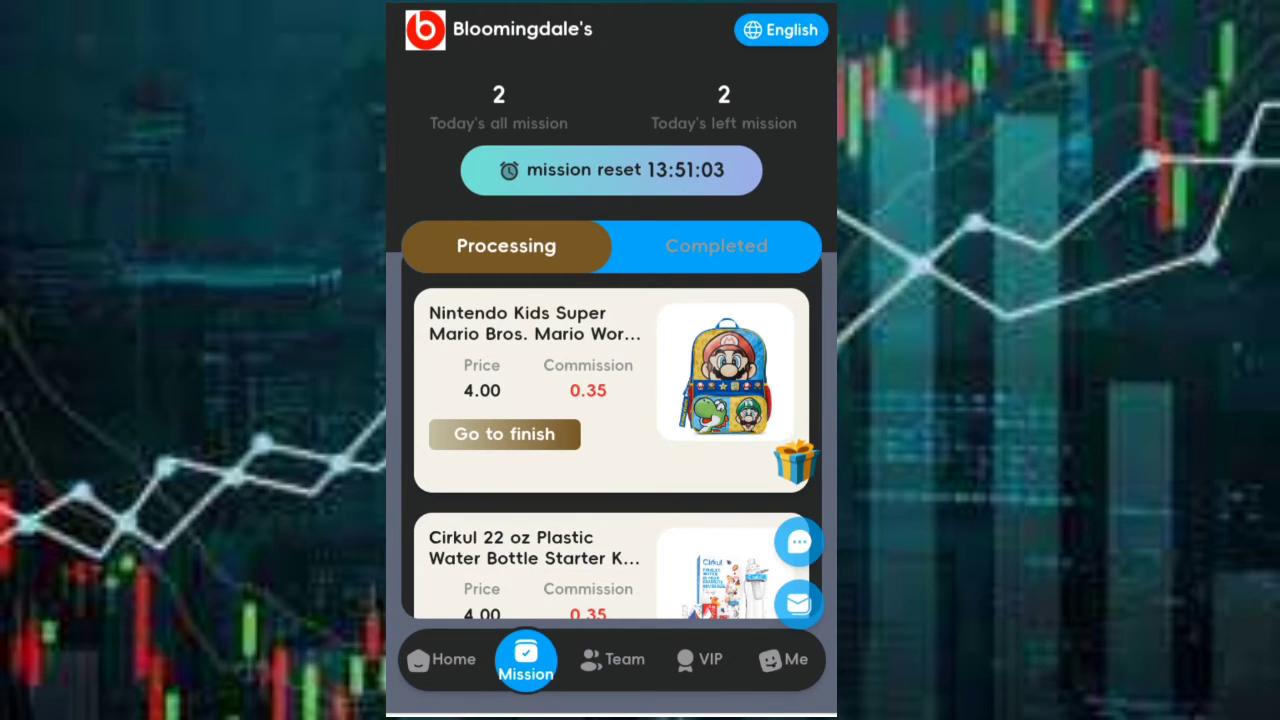
- Complete both pending missions, including the Cirkul water bottle, and check the $0.7 home balance
left_click(504, 434)
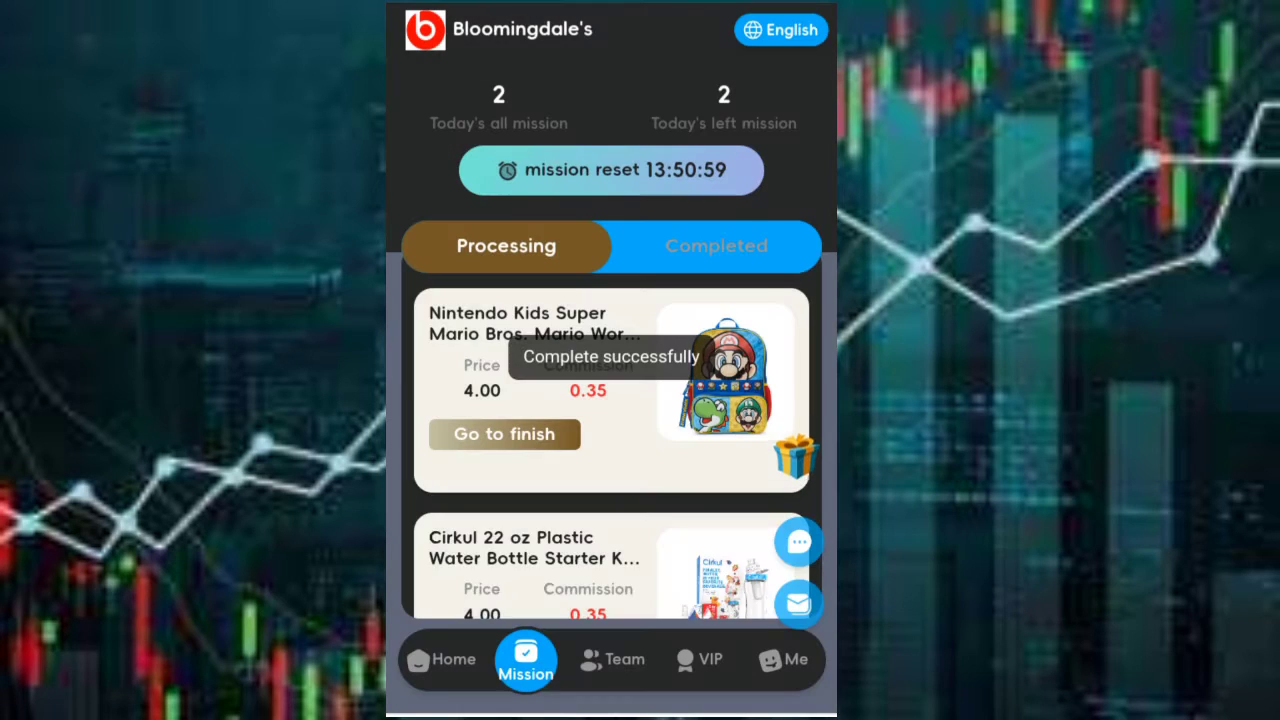
left_click(504, 434)
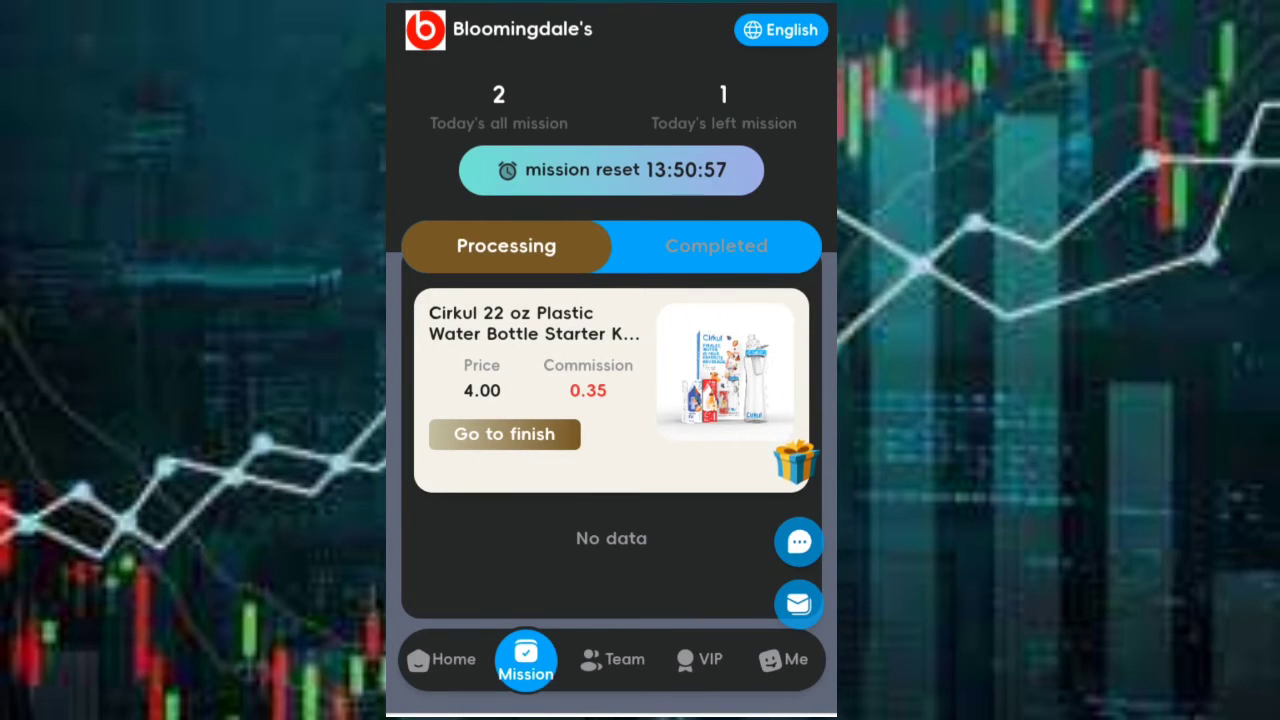
left_click(504, 434)
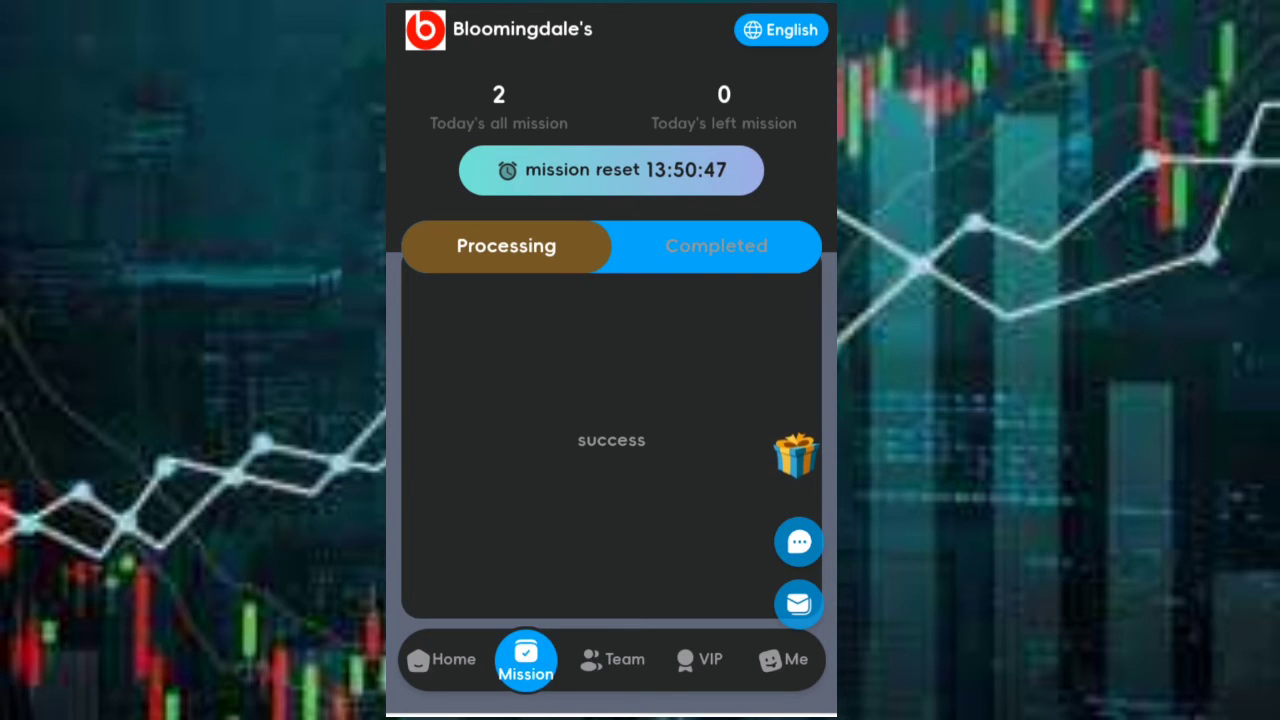
left_click(440, 659)
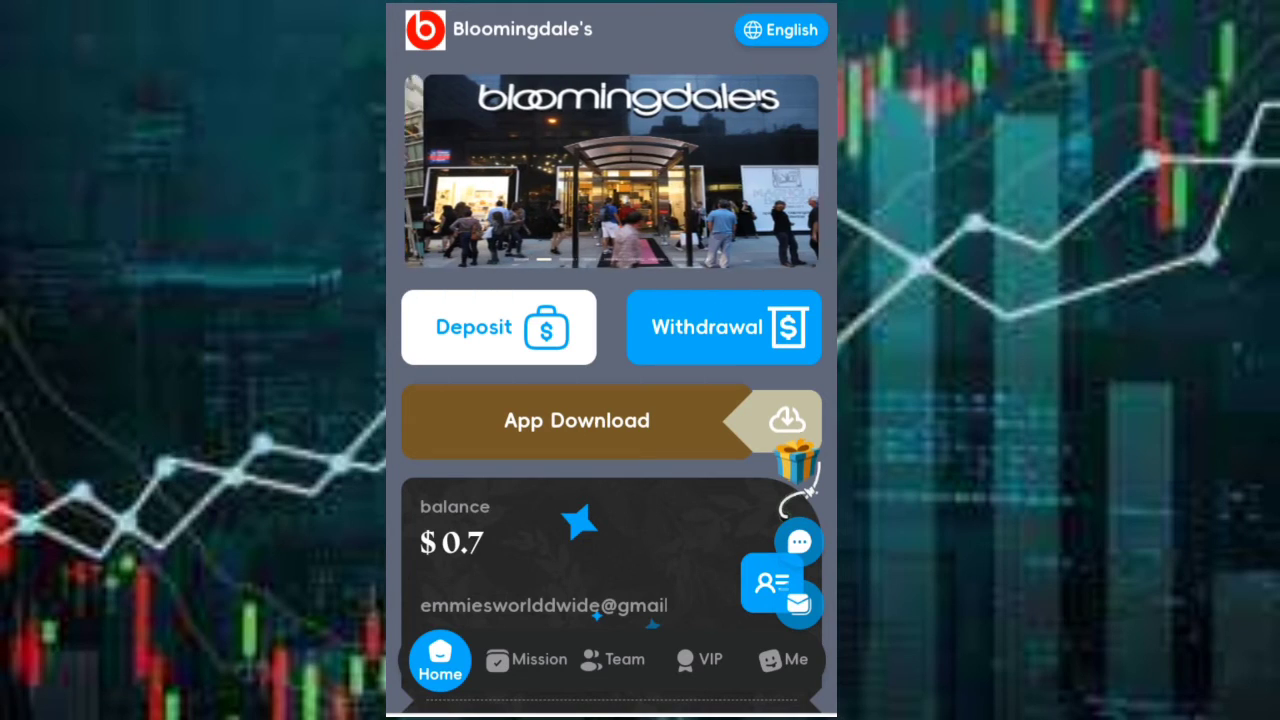
- Start withdrawing the $0.7 balance and bring up Trust Wallet's Tether TRC20 asset
left_click(723, 327)
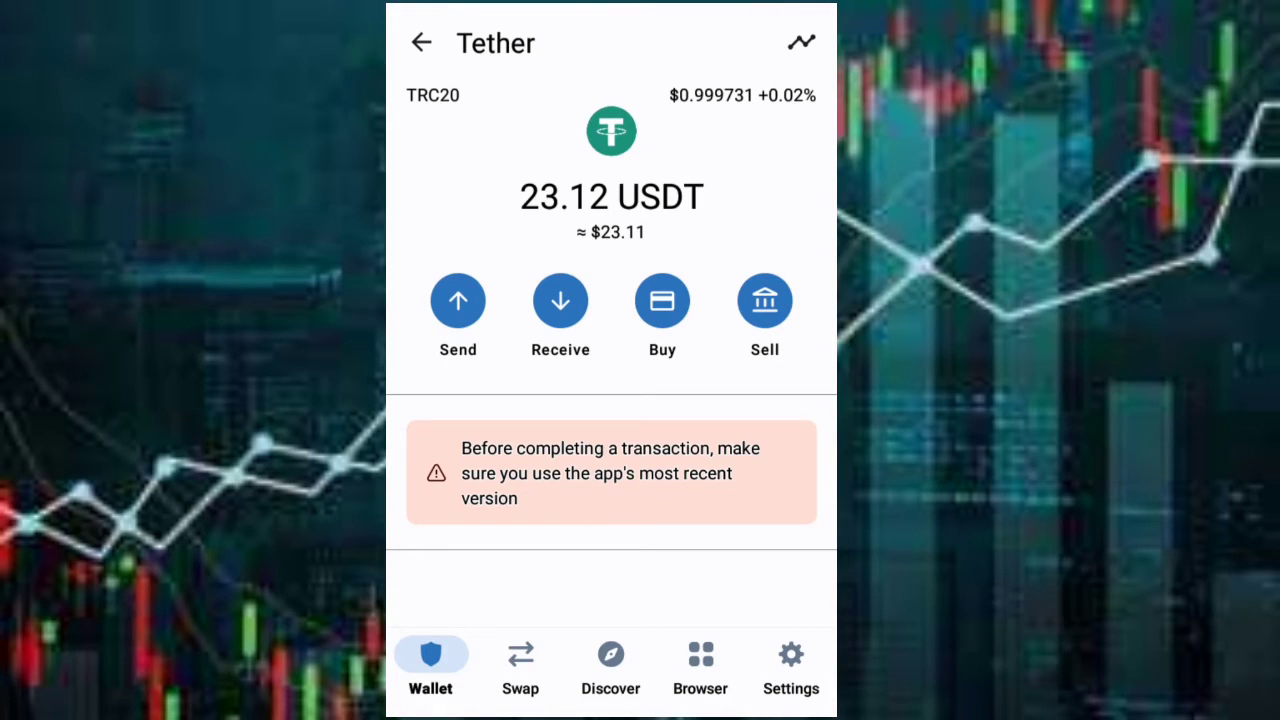
- Show and copy Trust Wallet's Tether TRC20 receiving address
left_click(560, 300)
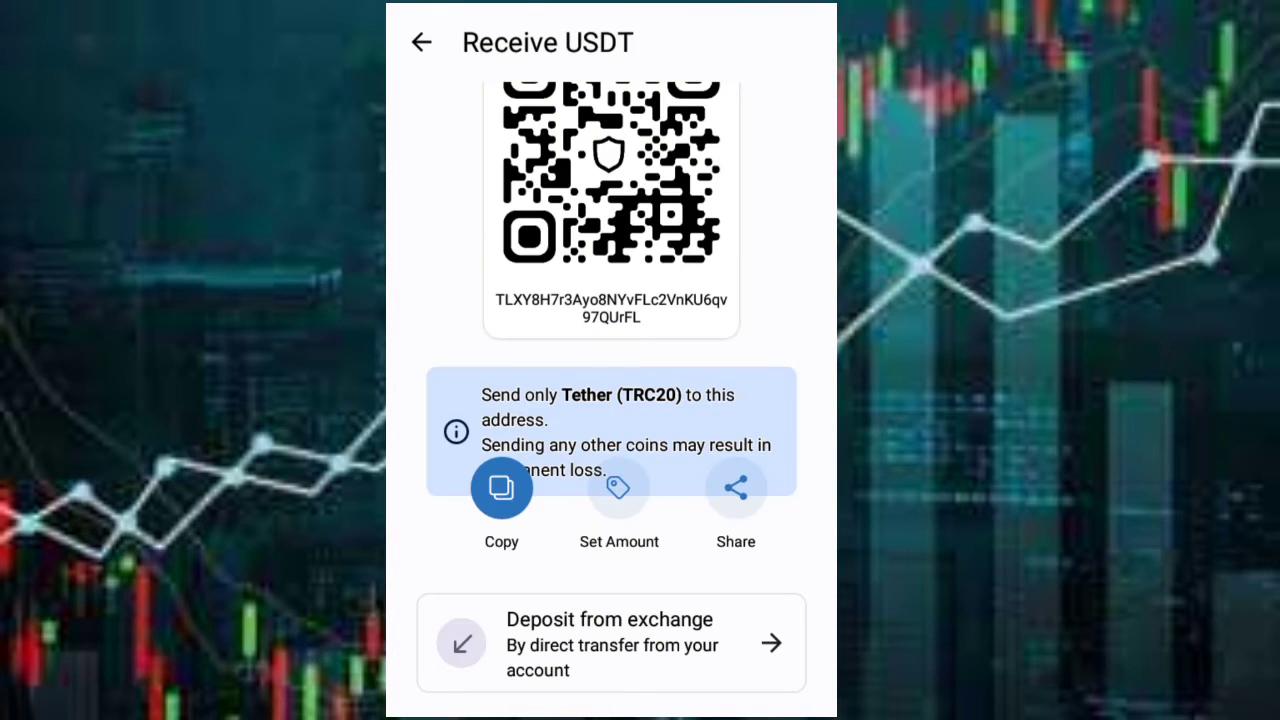
left_click(501, 488)
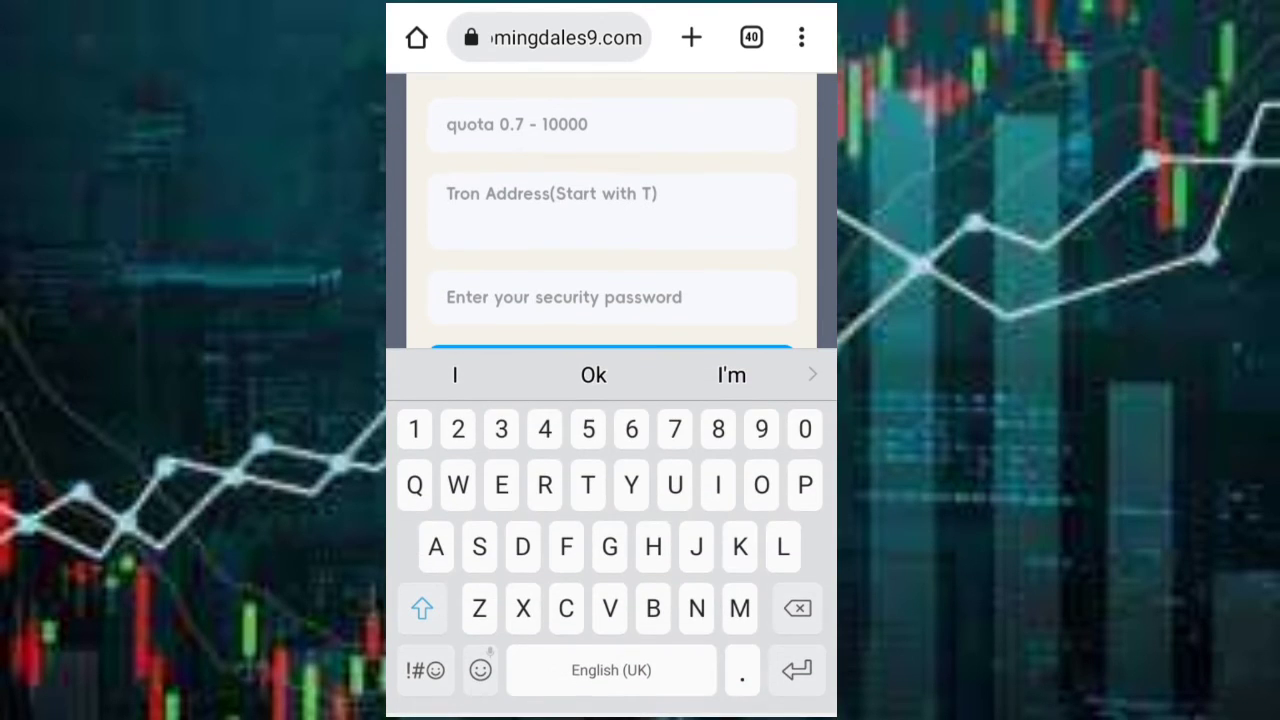
- Submit a 0.7 USDT withdrawal to the pasted Tron address, then return to the $0 home page
left_click(610, 211)
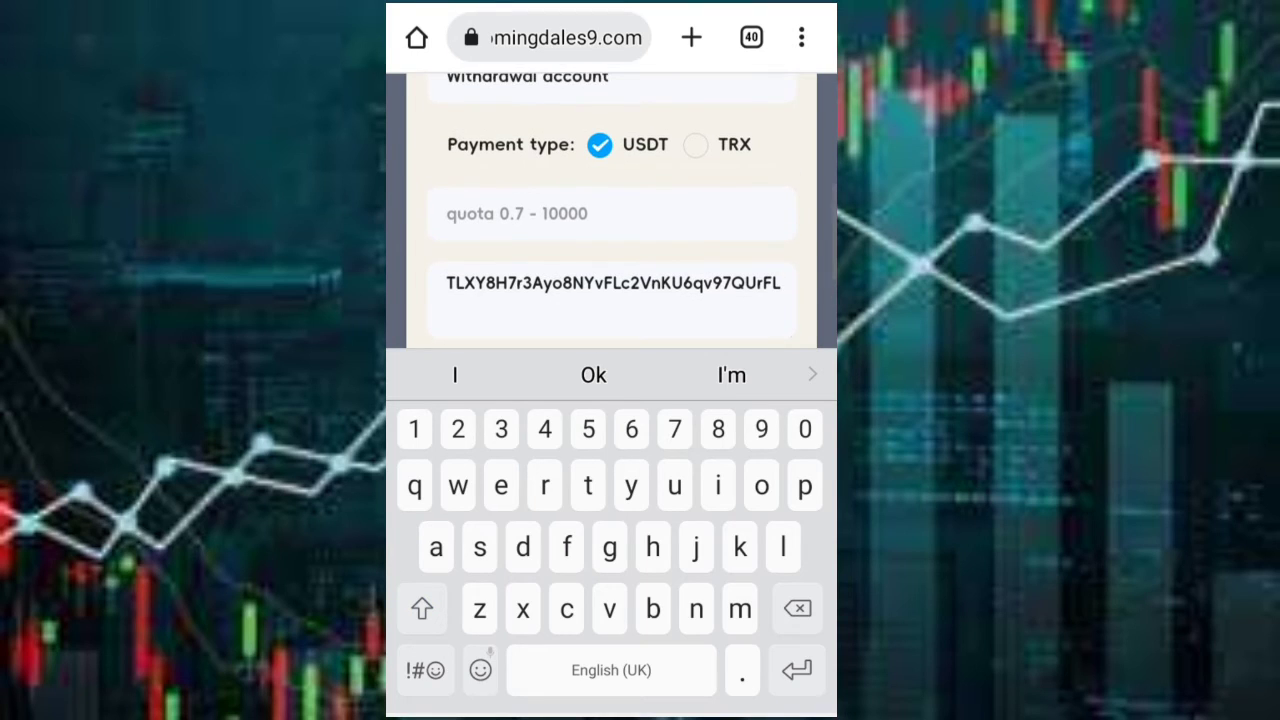
left_click(611, 213)
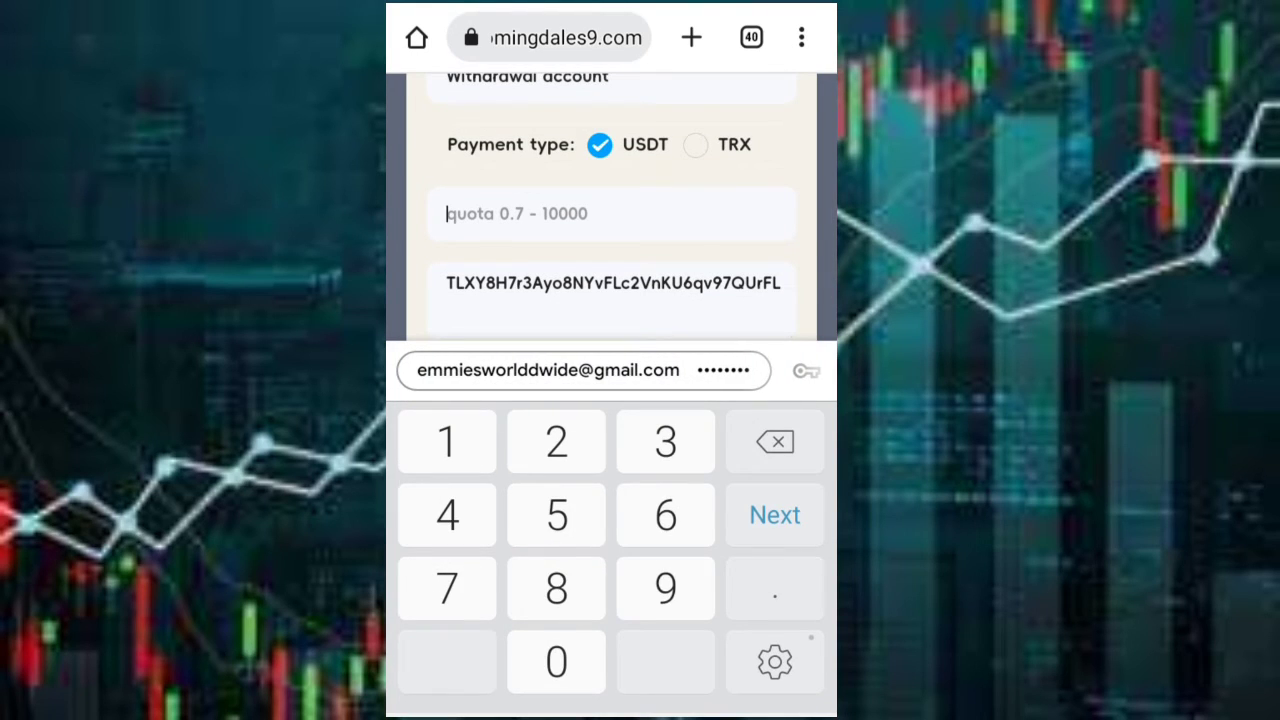
type("0.7")
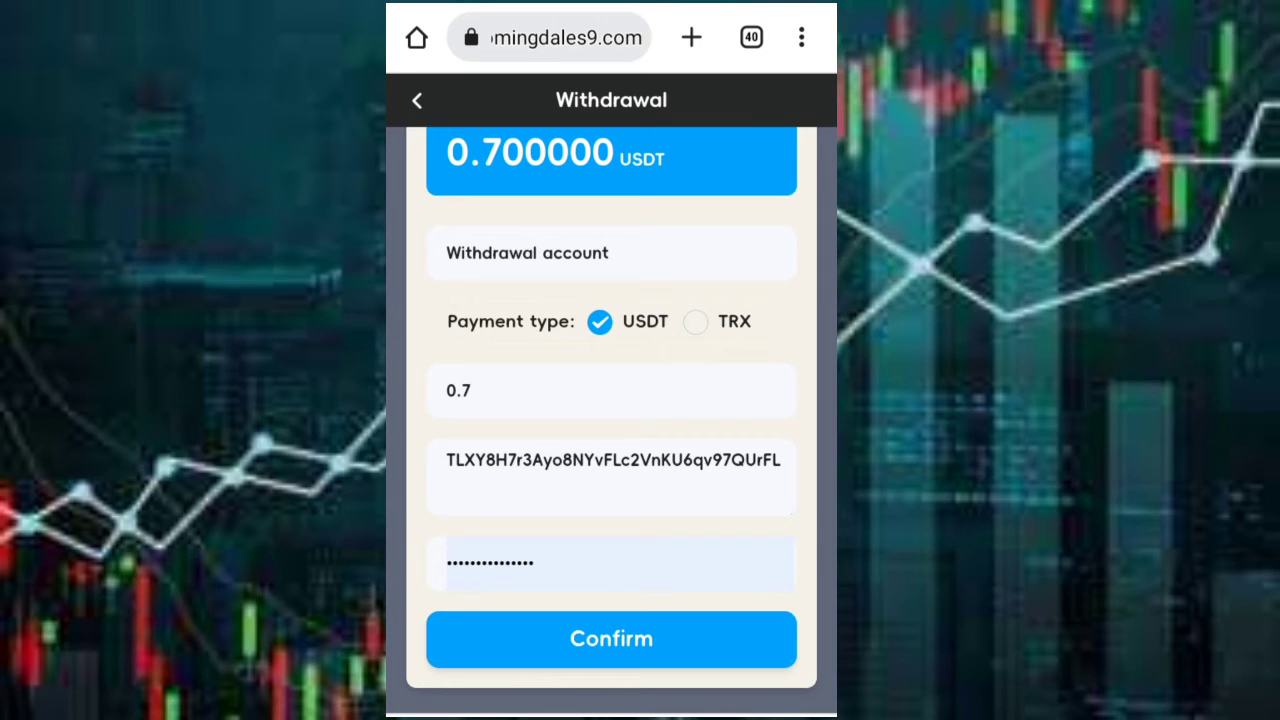
left_click(611, 639)
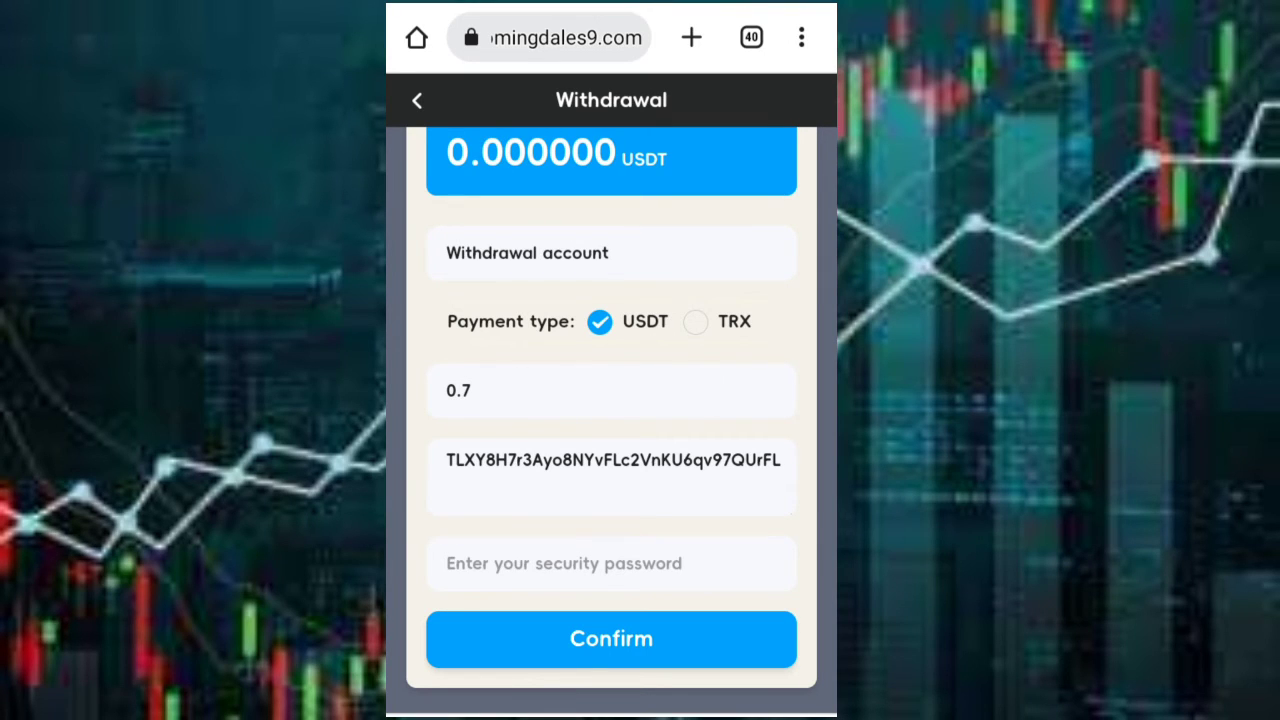
scroll("up", 3)
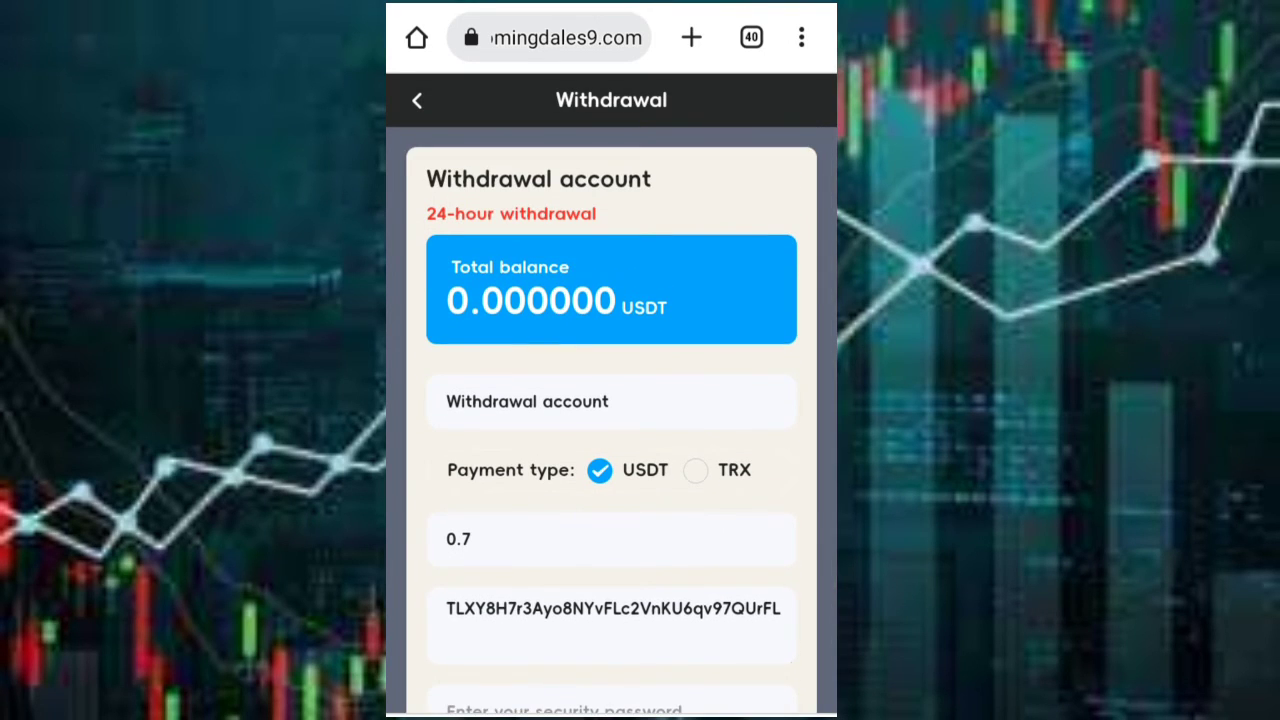
left_click(417, 100)
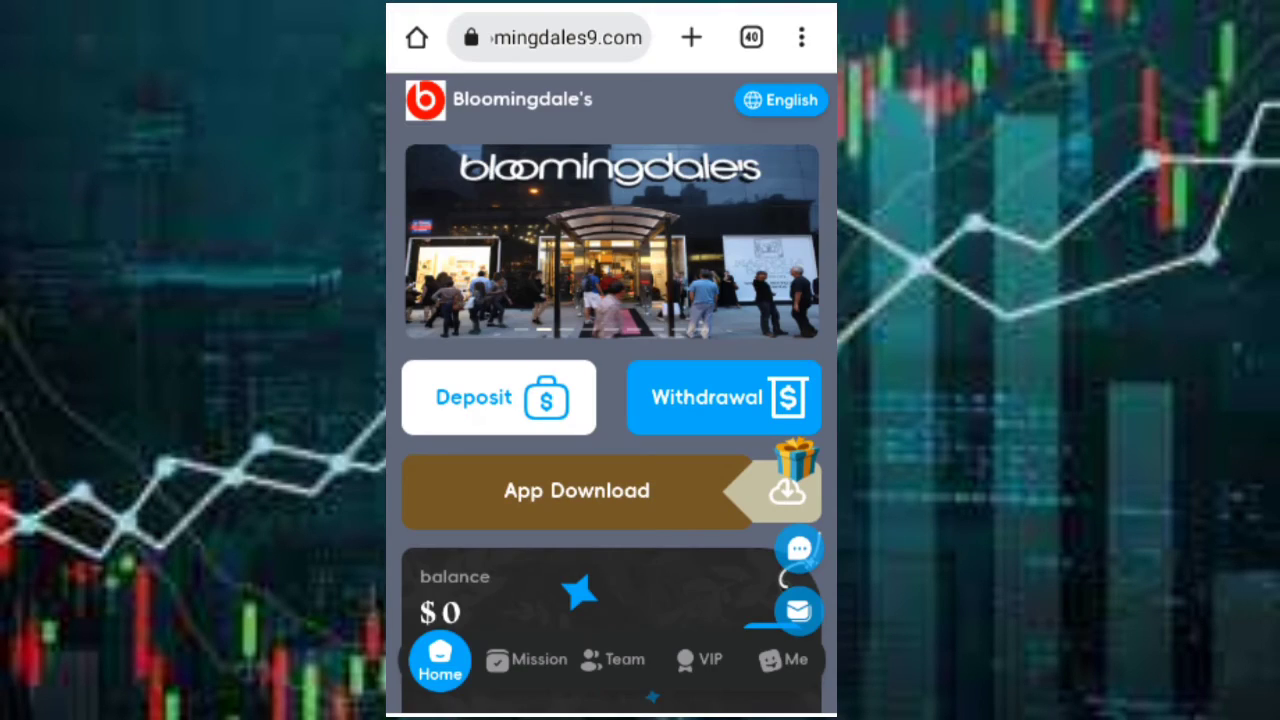
scroll("down", 3)
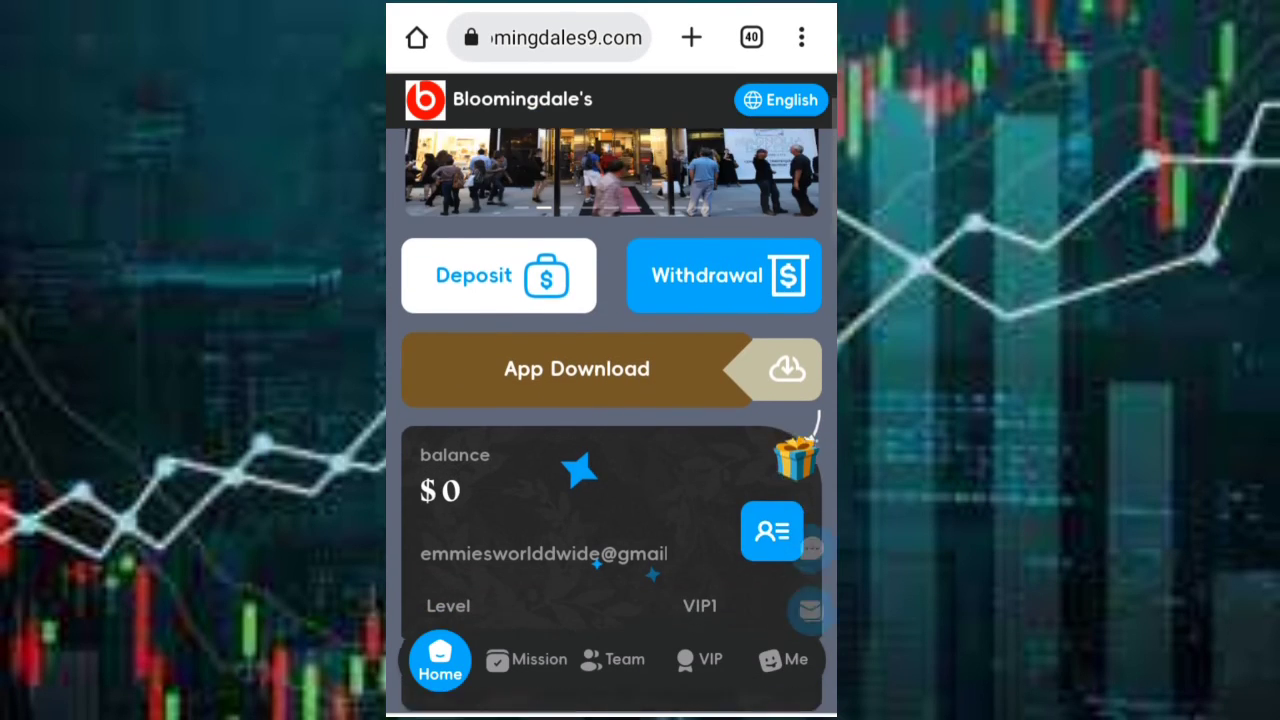
scroll("up", 3)
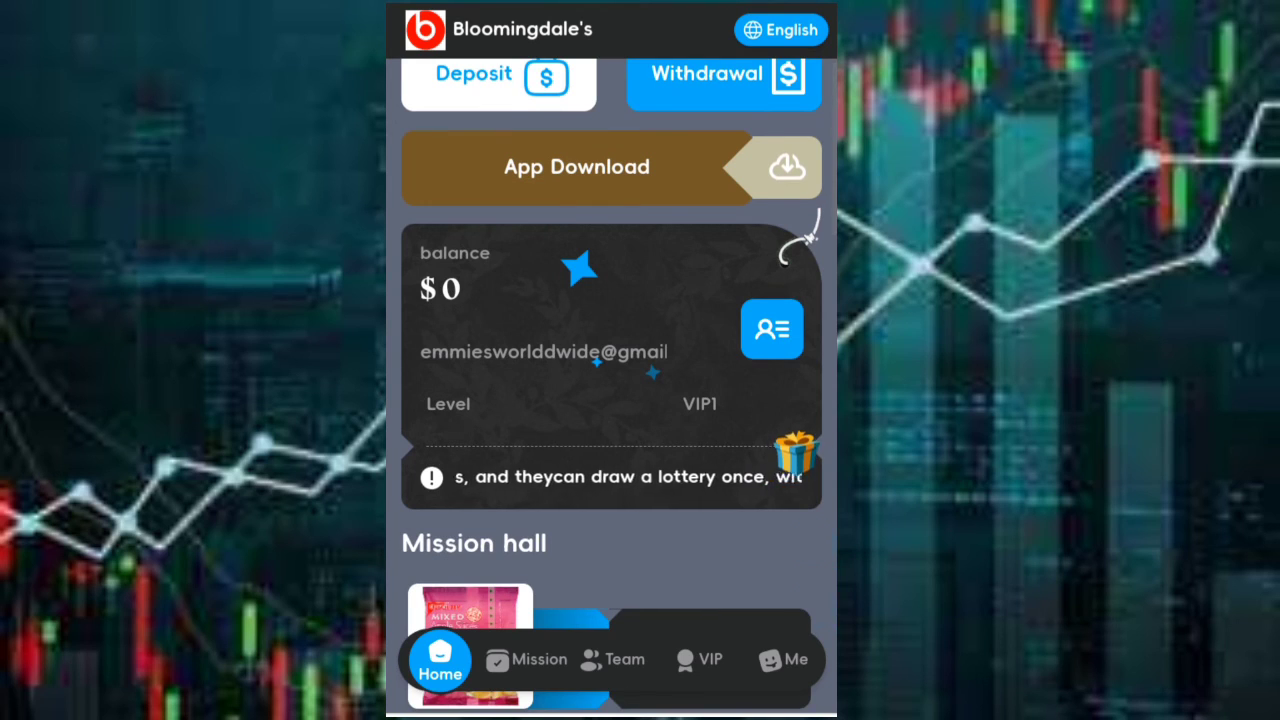
scroll("down", 3)
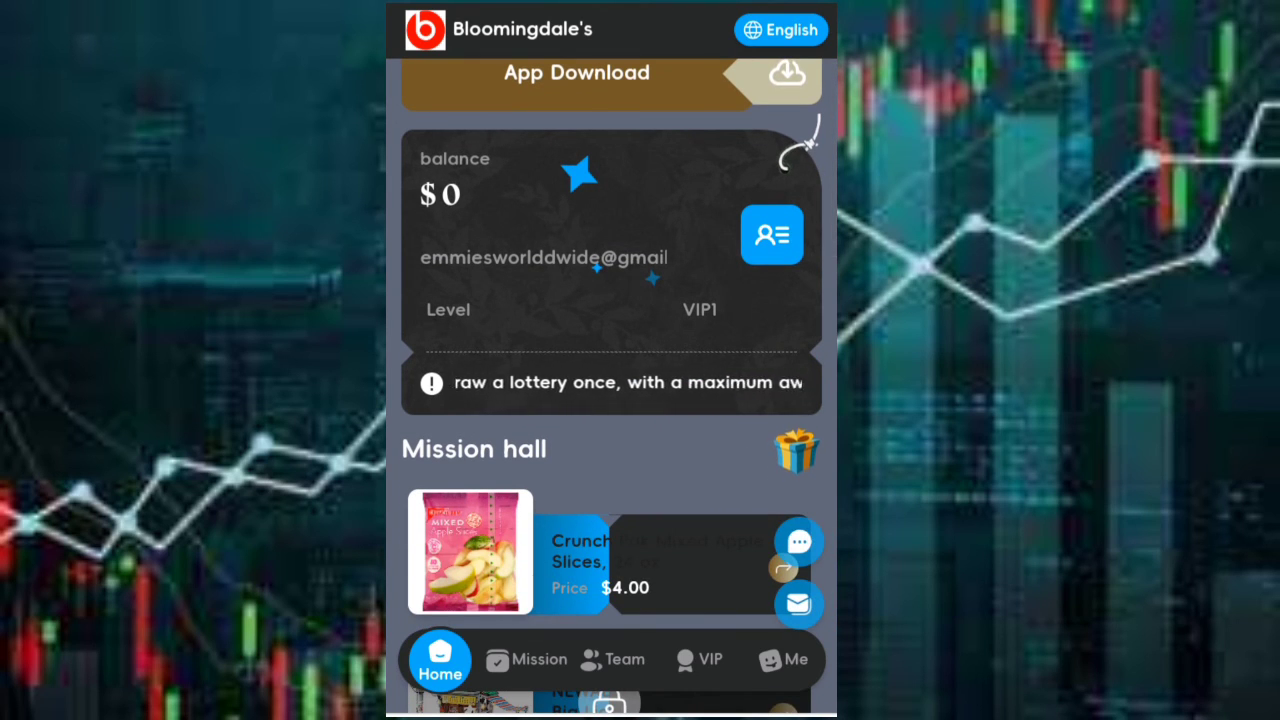
scroll("down", 3)
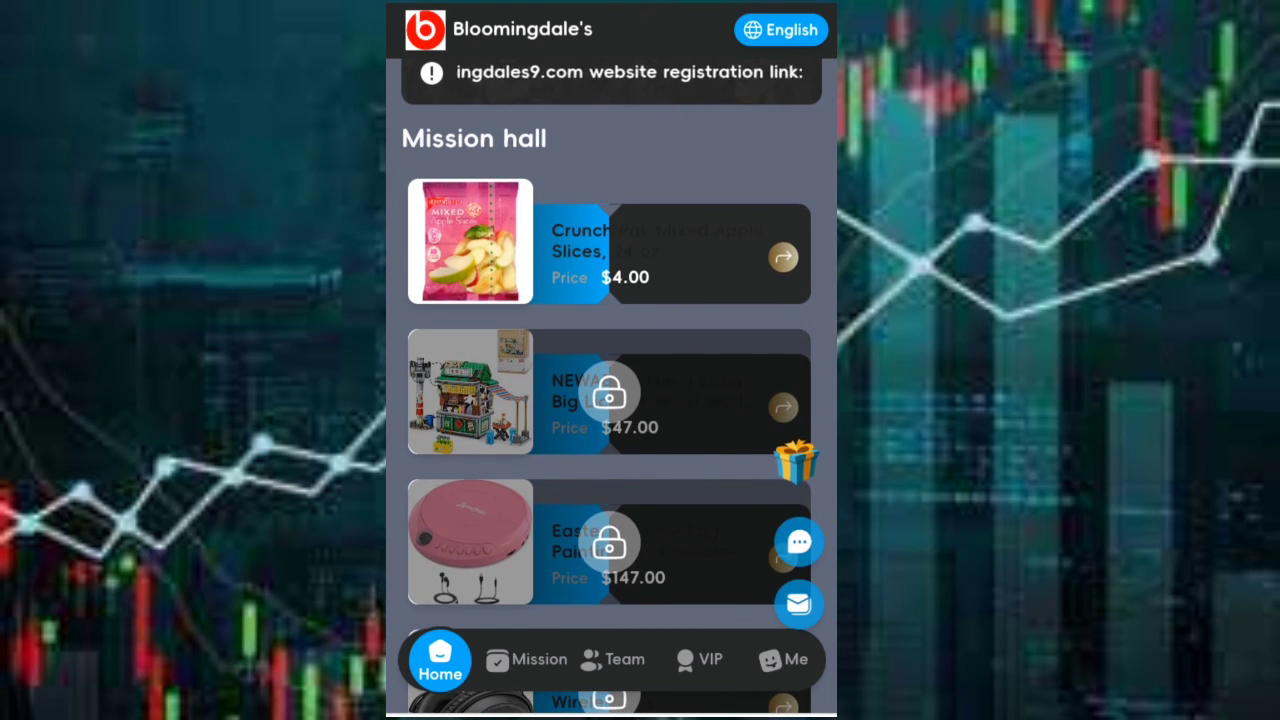
left_click(611, 659)
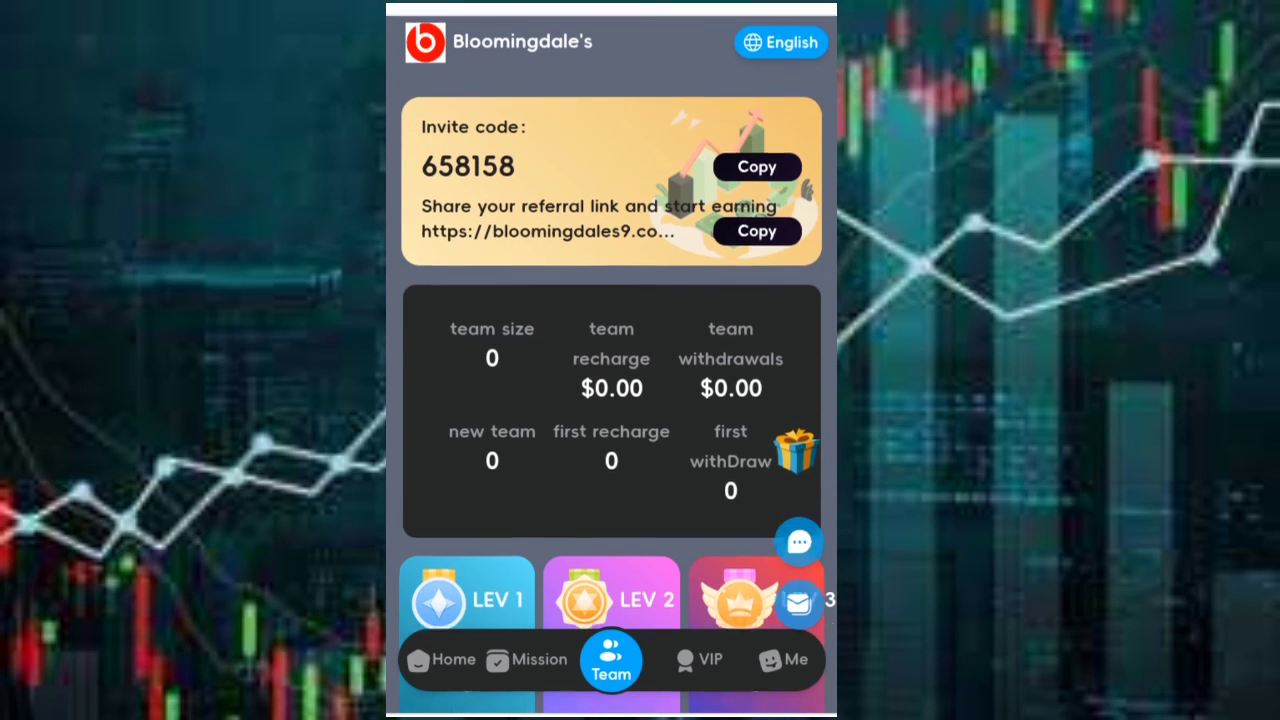
left_click(440, 659)
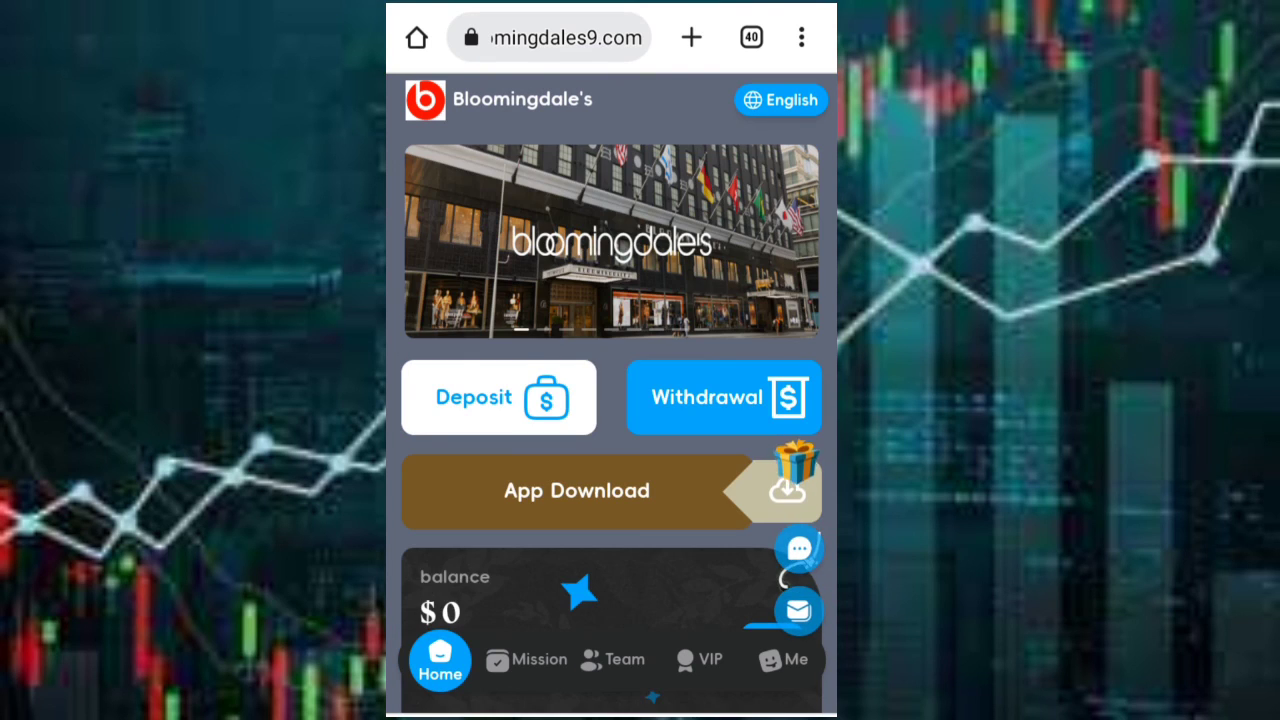
scroll("down", 3)
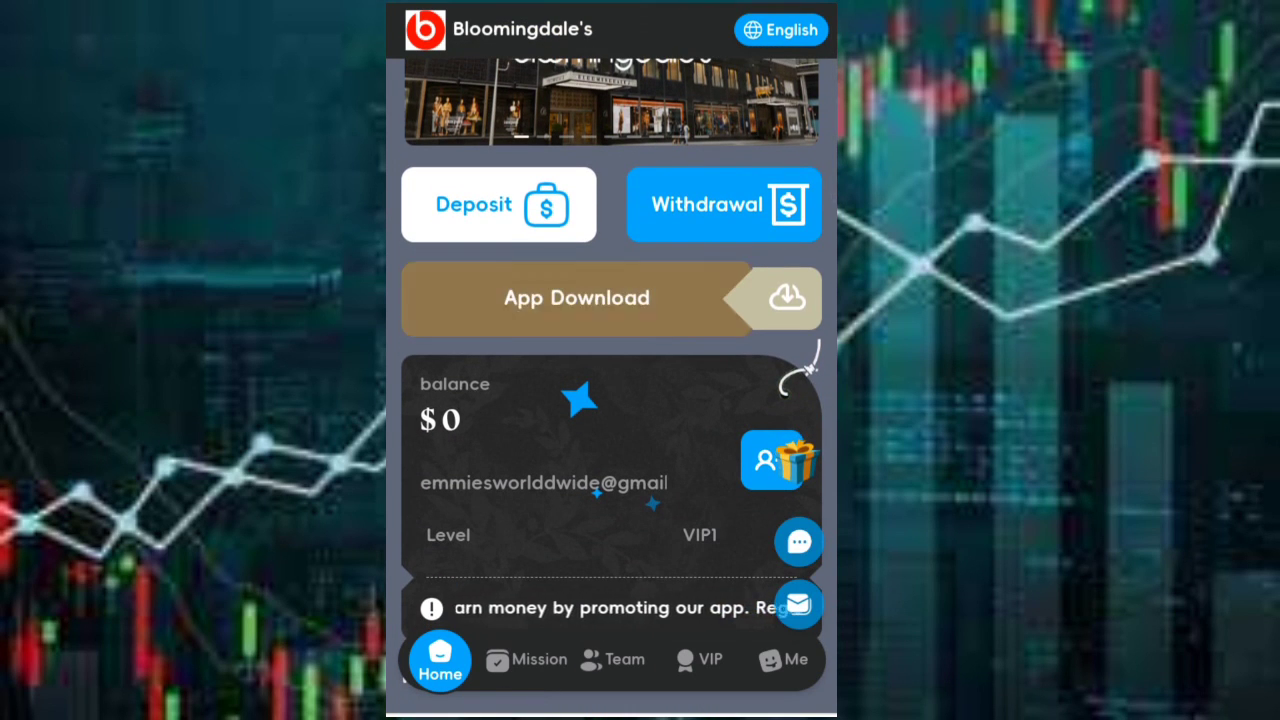